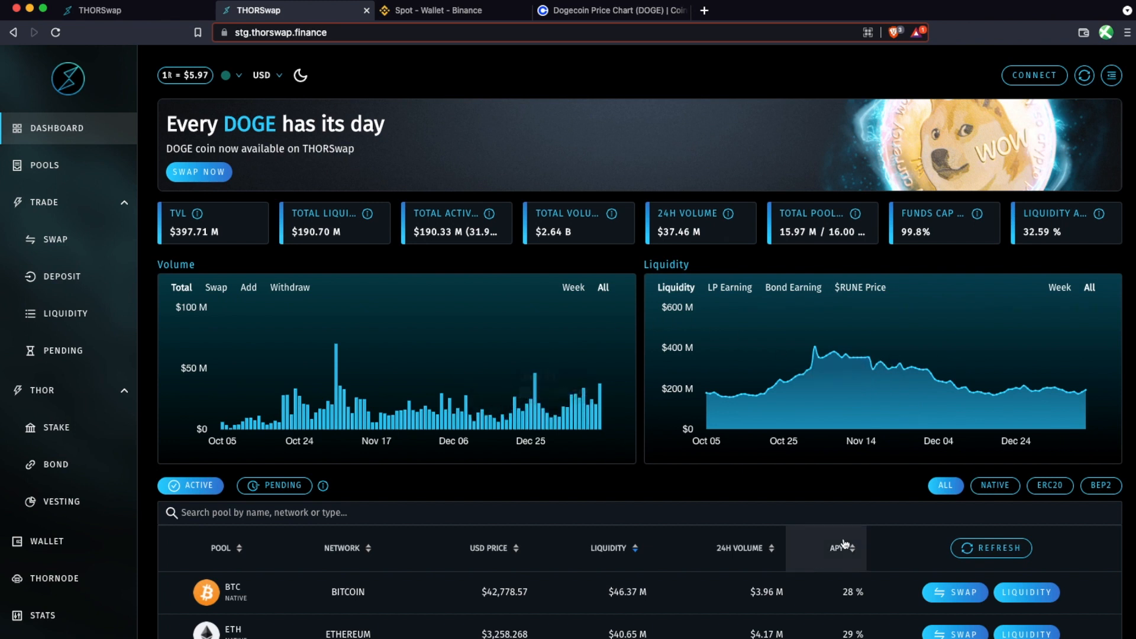
mouse_move(571, 278)
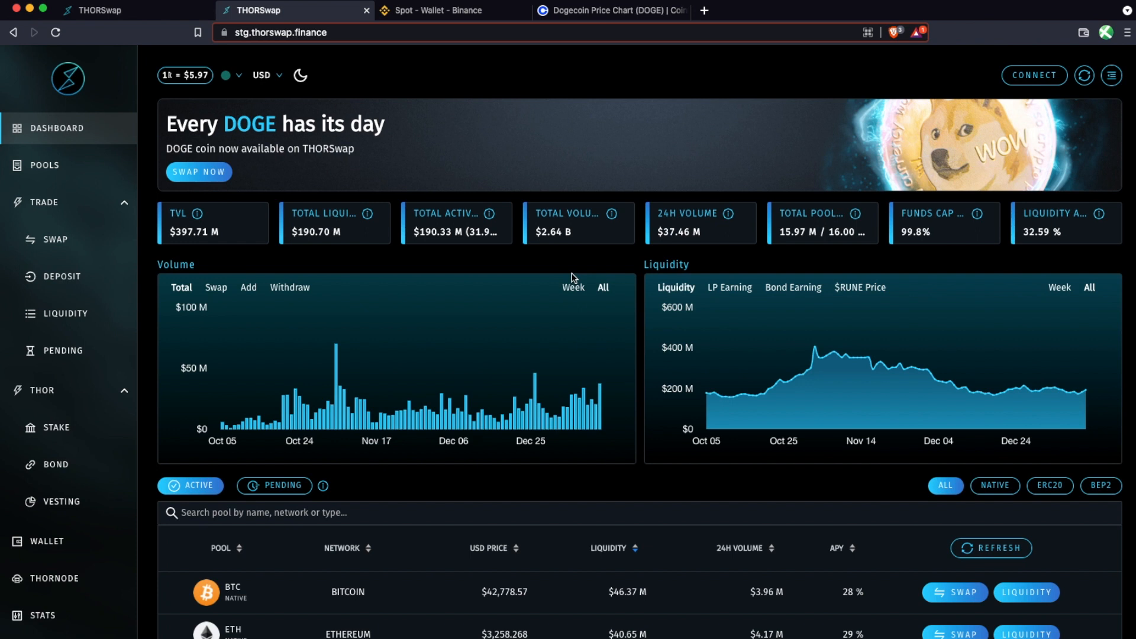
mouse_move(293, 95)
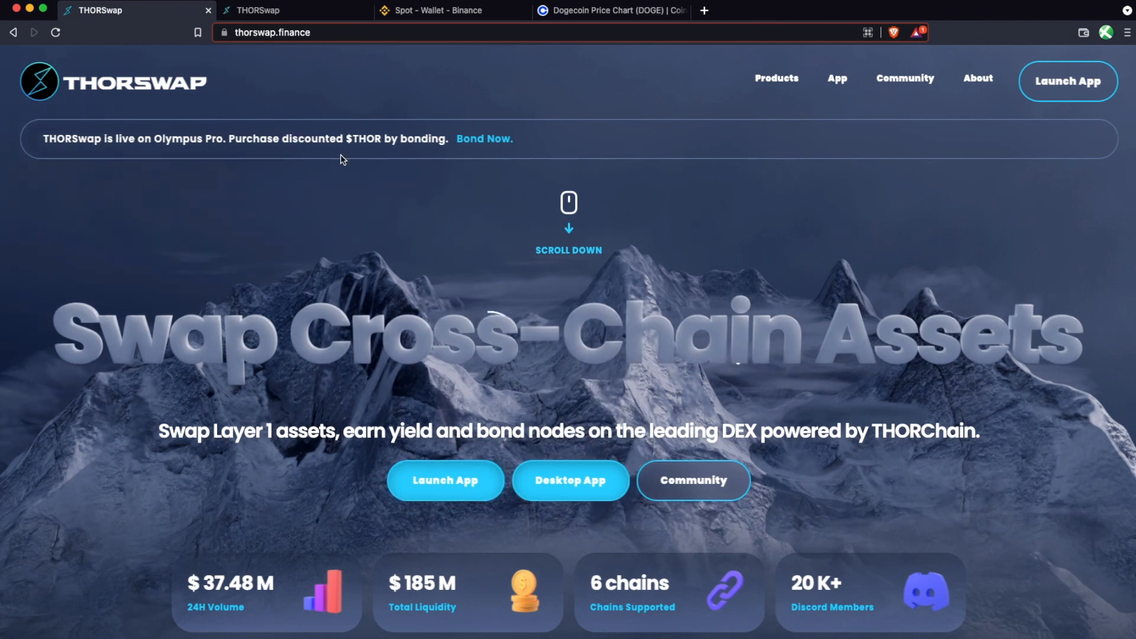
Create a new password-protected keystore wallet and save its file as thorswap-keystore in the THORSwap folder
left_click(294, 11)
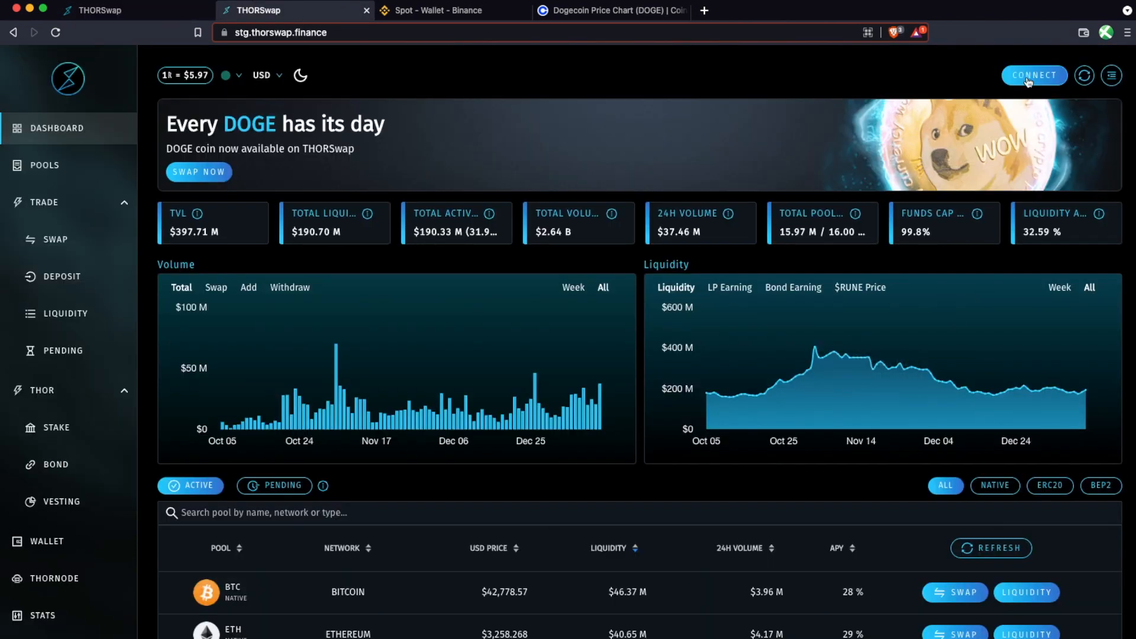
left_click(1034, 75)
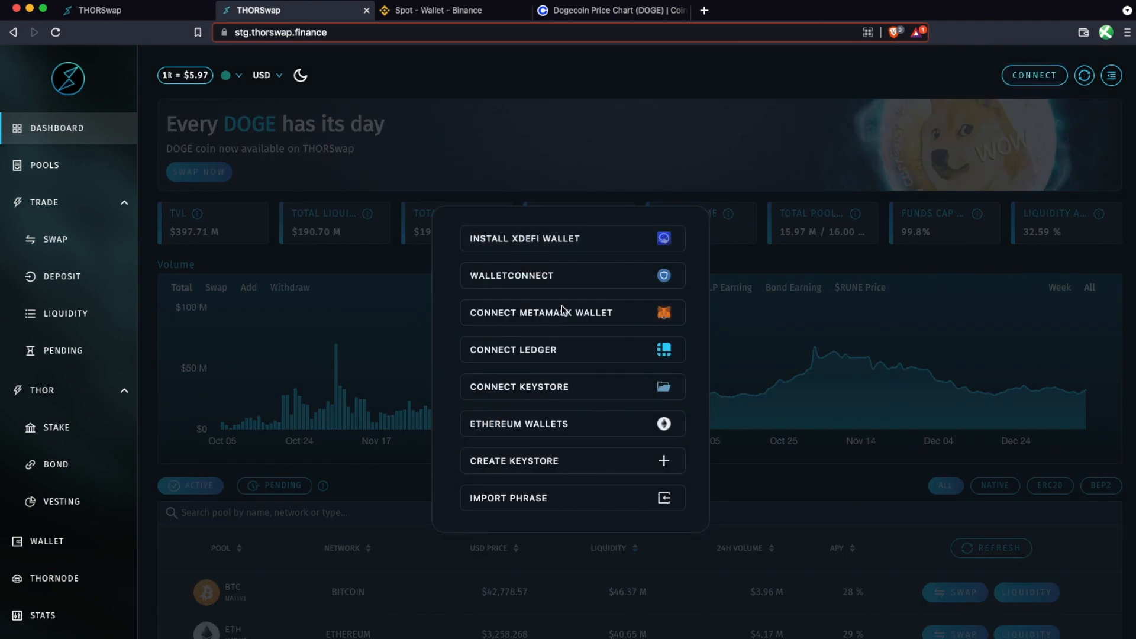
mouse_move(544, 461)
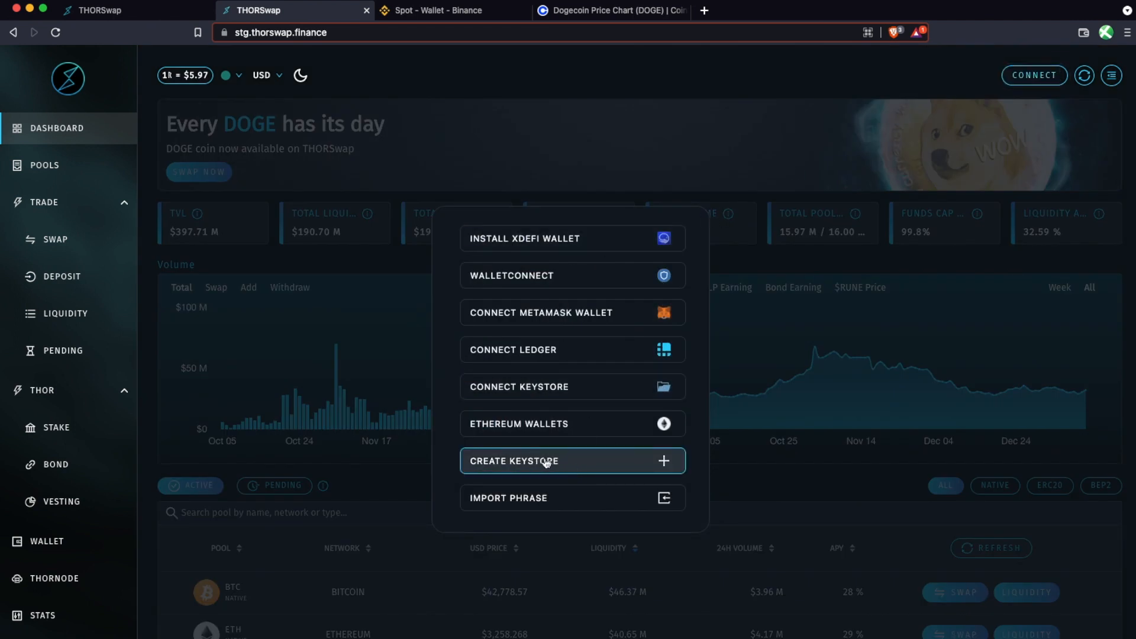
left_click(515, 460)
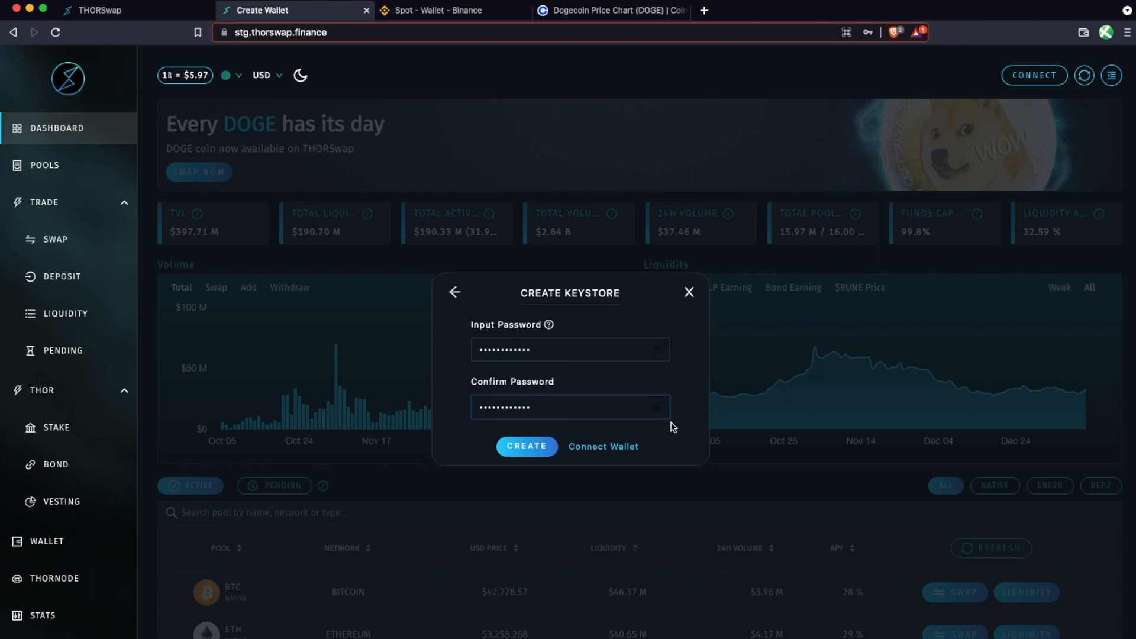
mouse_move(631, 423)
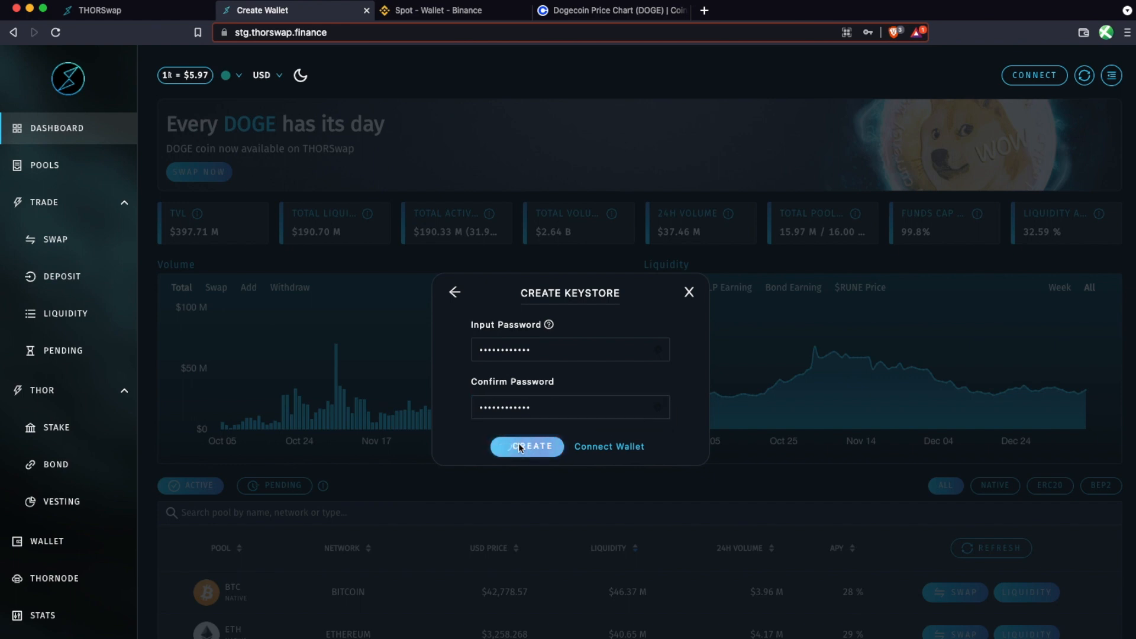
left_click(527, 446)
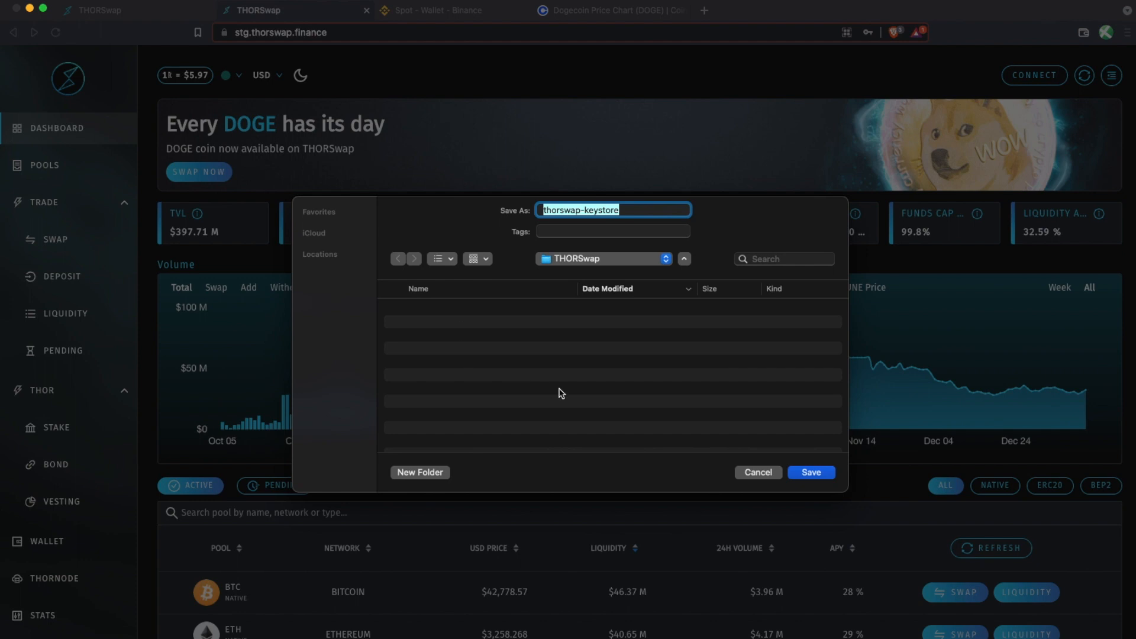
mouse_move(657, 431)
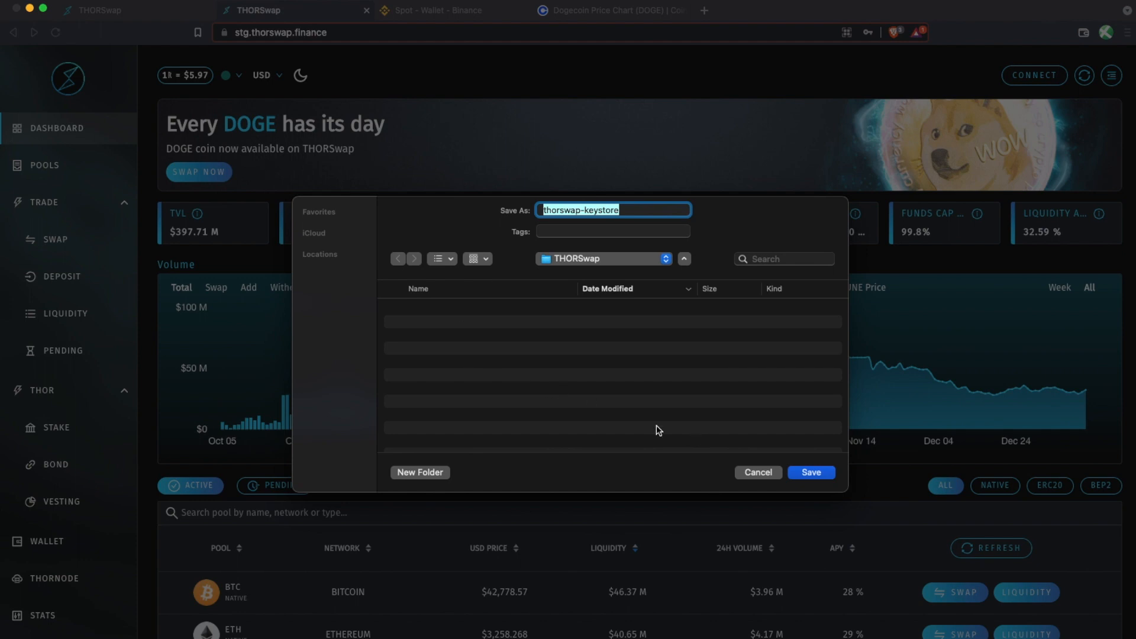
mouse_move(580, 411)
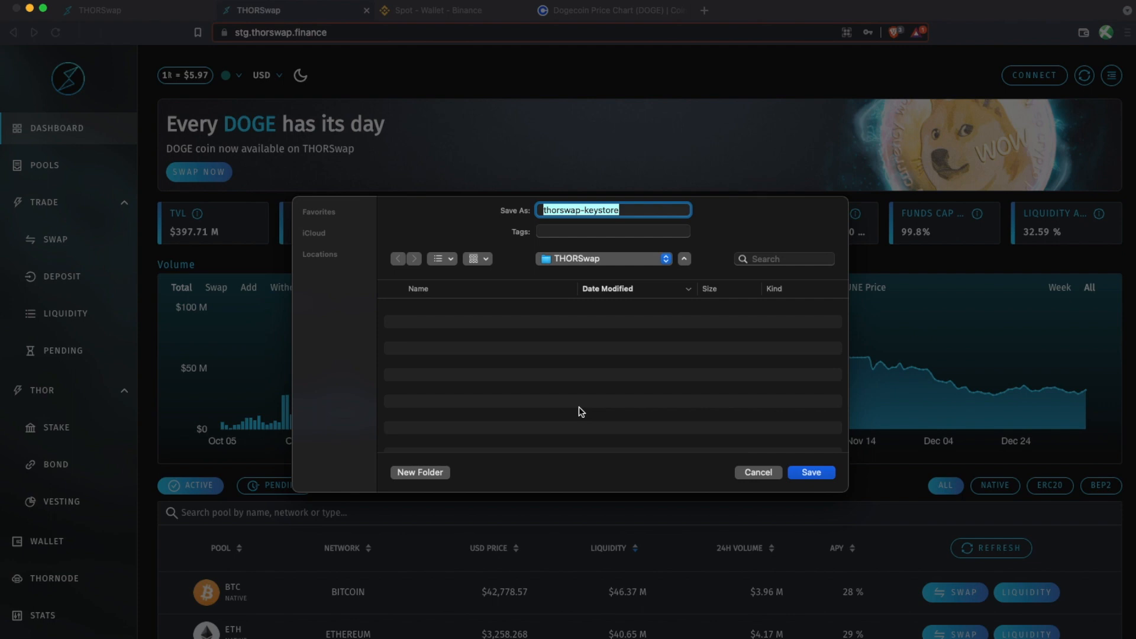
left_click(757, 472)
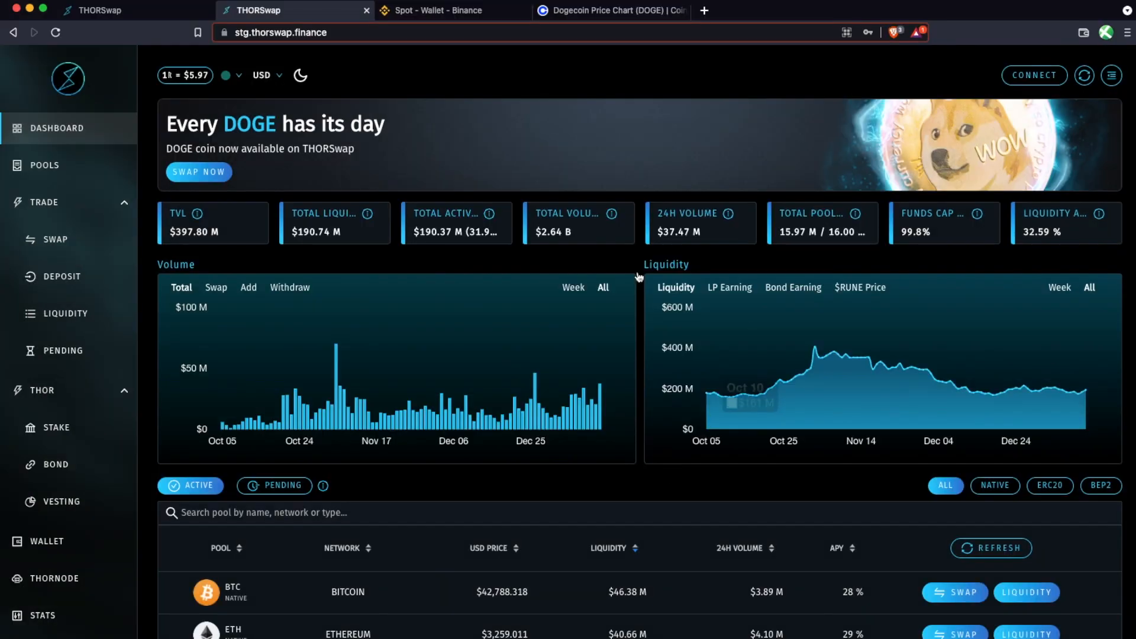
Start connecting an existing keystore with all seven chains kept selected
left_click(1034, 76)
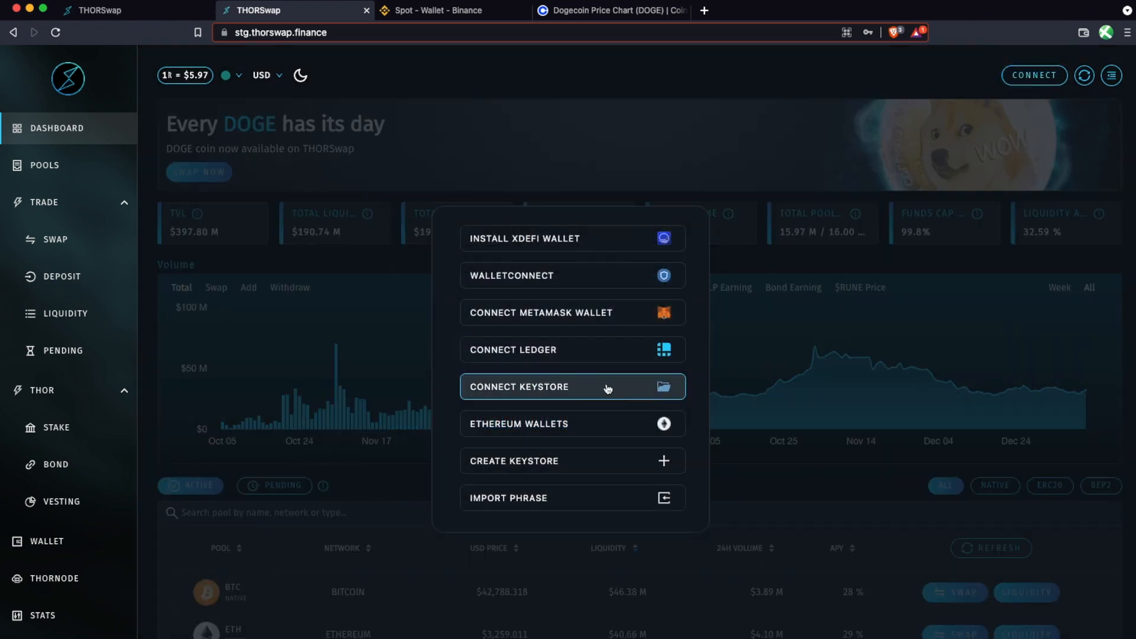
left_click(573, 386)
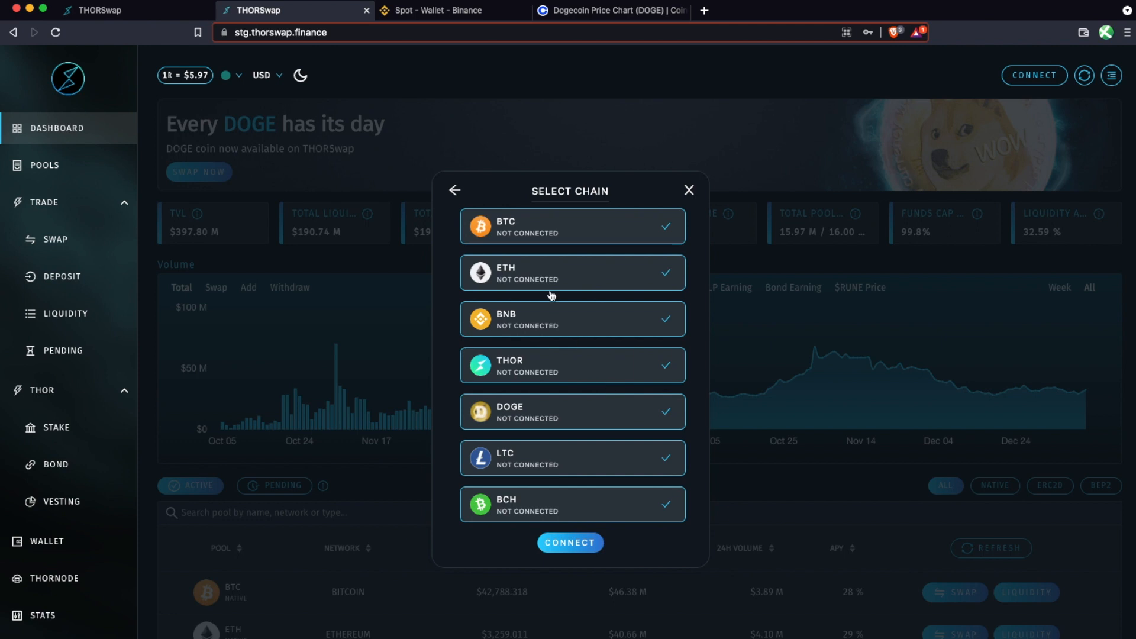
mouse_move(547, 367)
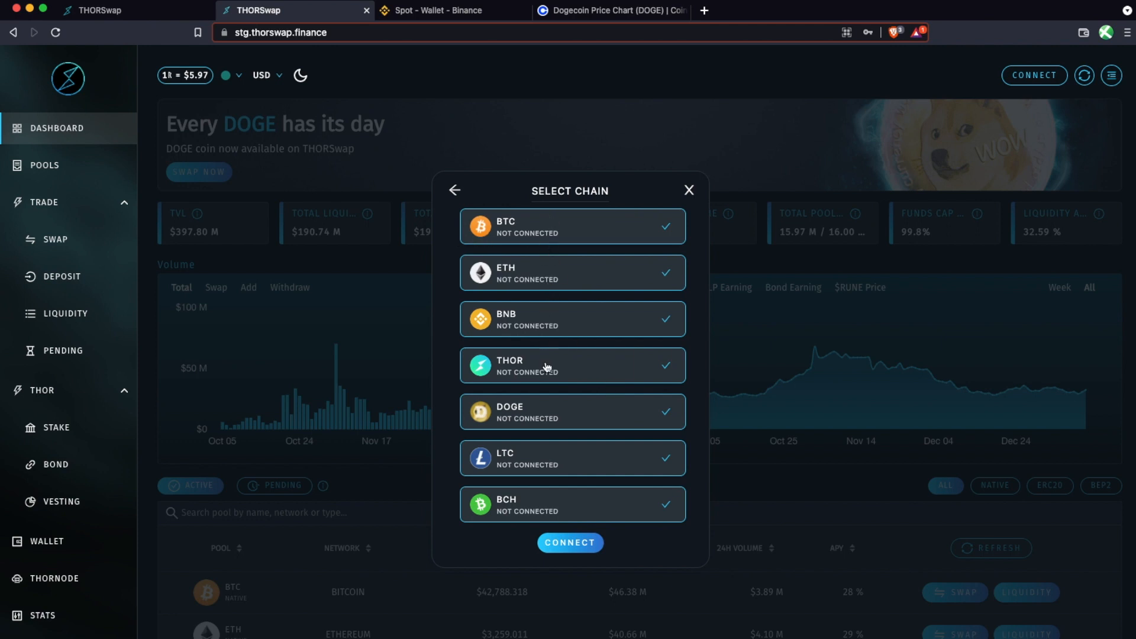
mouse_move(541, 508)
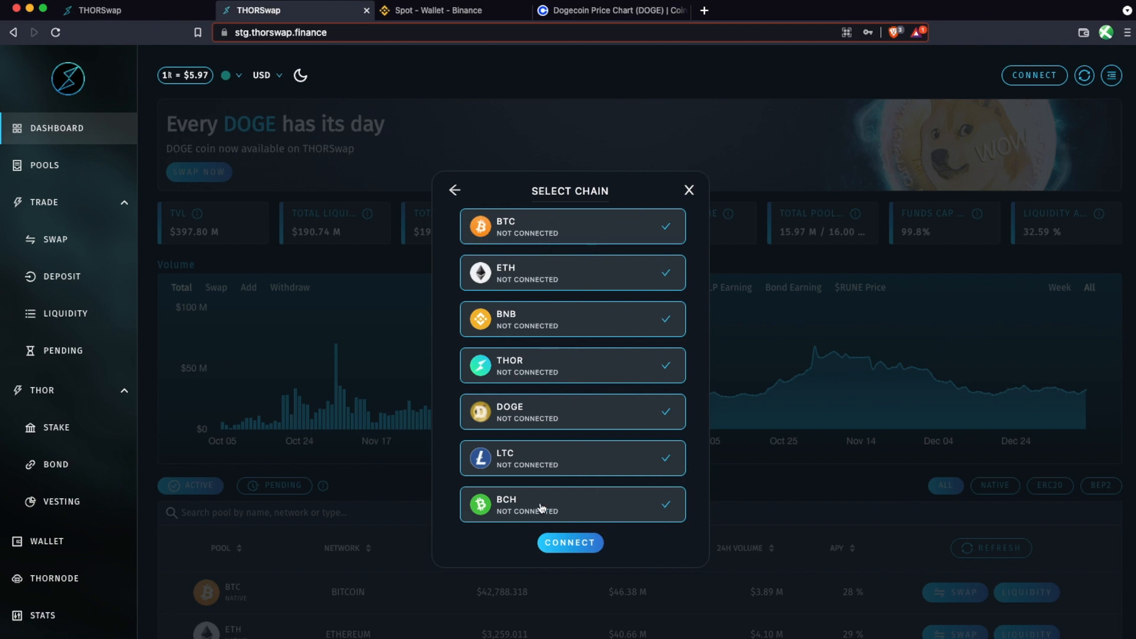
mouse_move(621, 274)
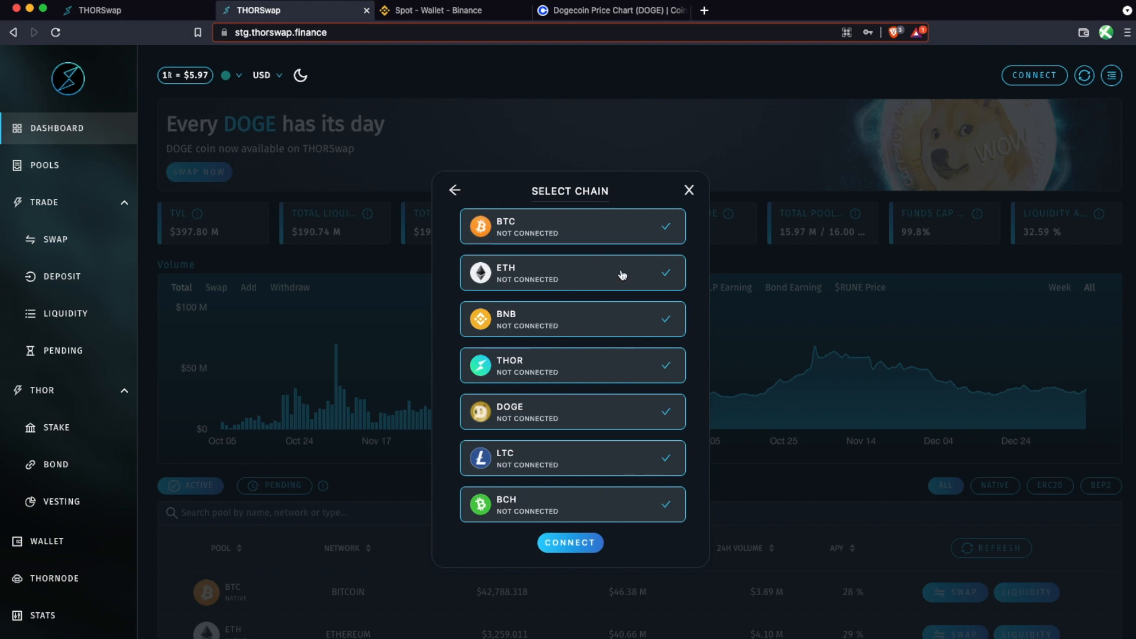
mouse_move(619, 223)
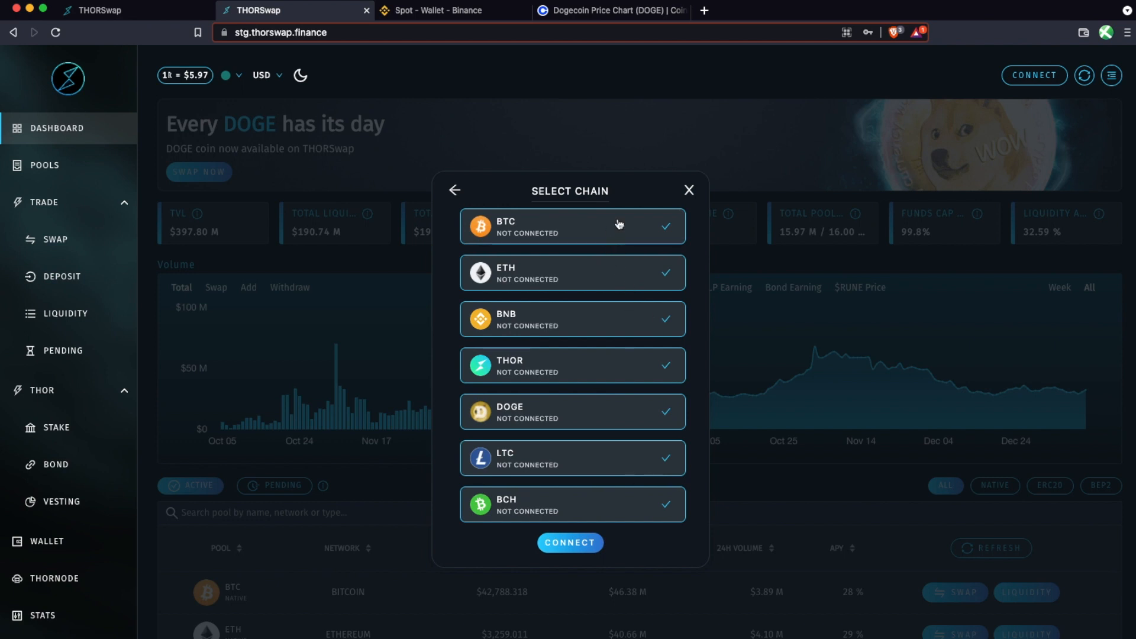
mouse_move(608, 235)
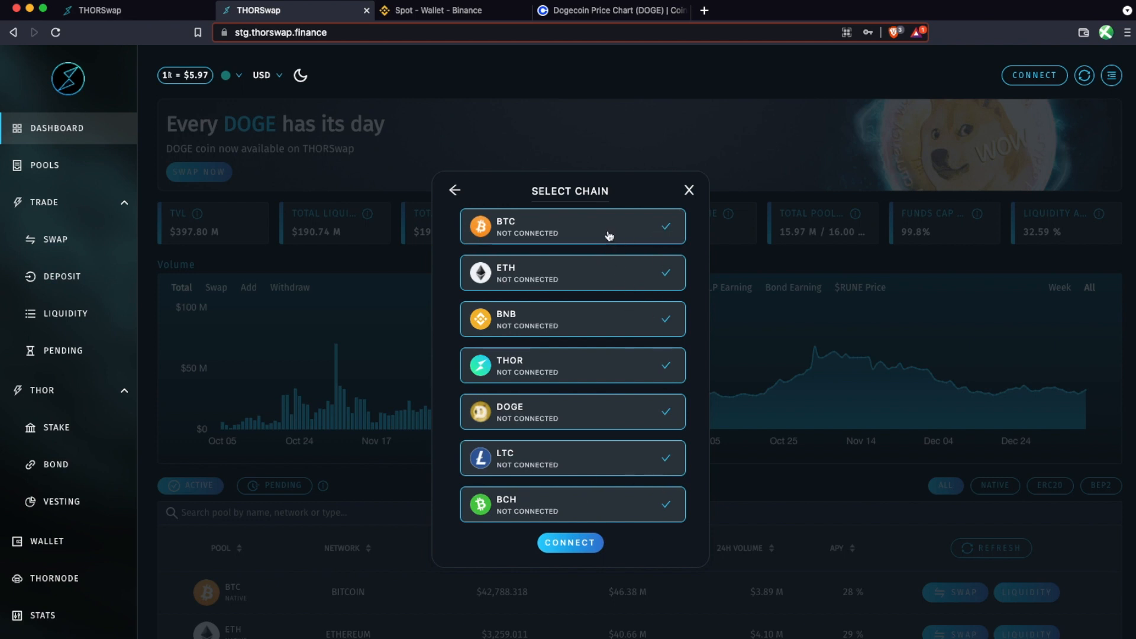
mouse_move(613, 415)
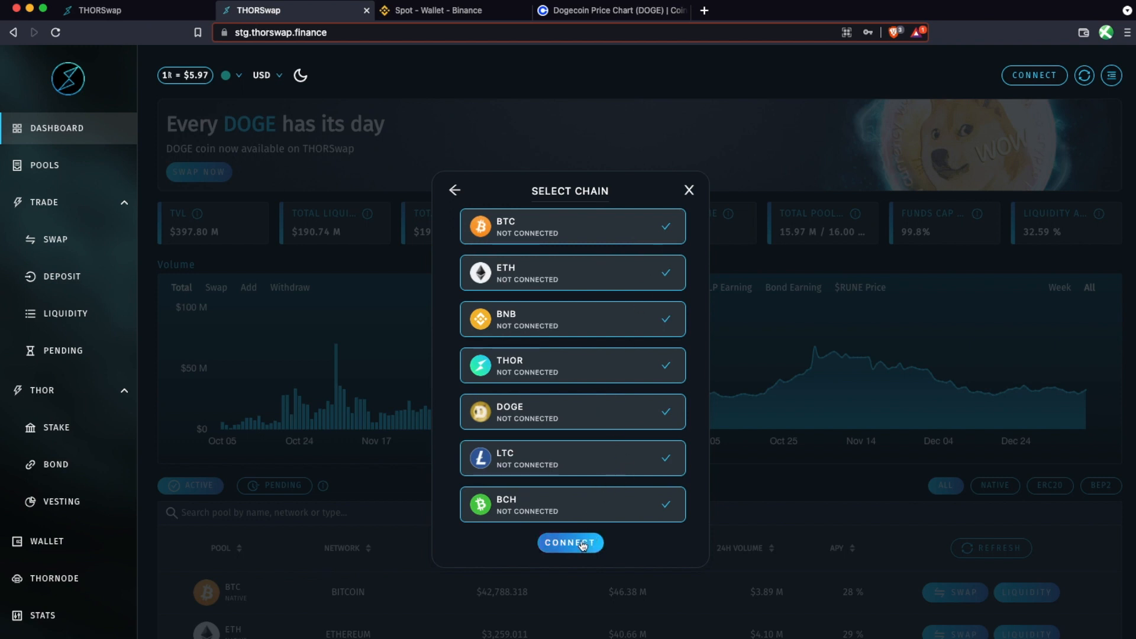
left_click(571, 543)
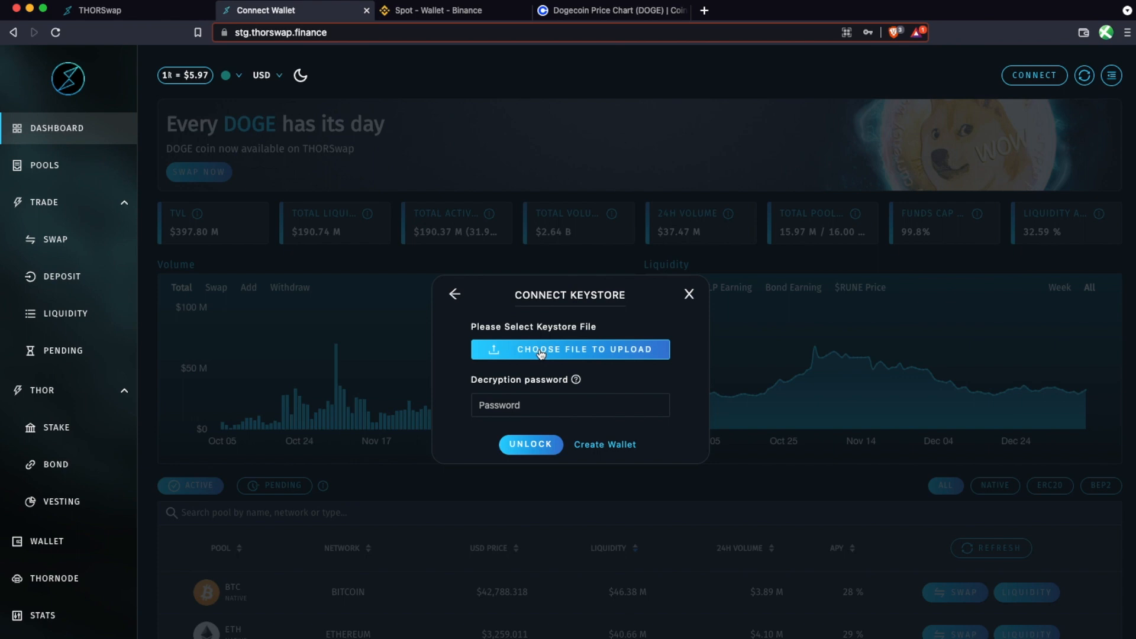
mouse_move(603, 340)
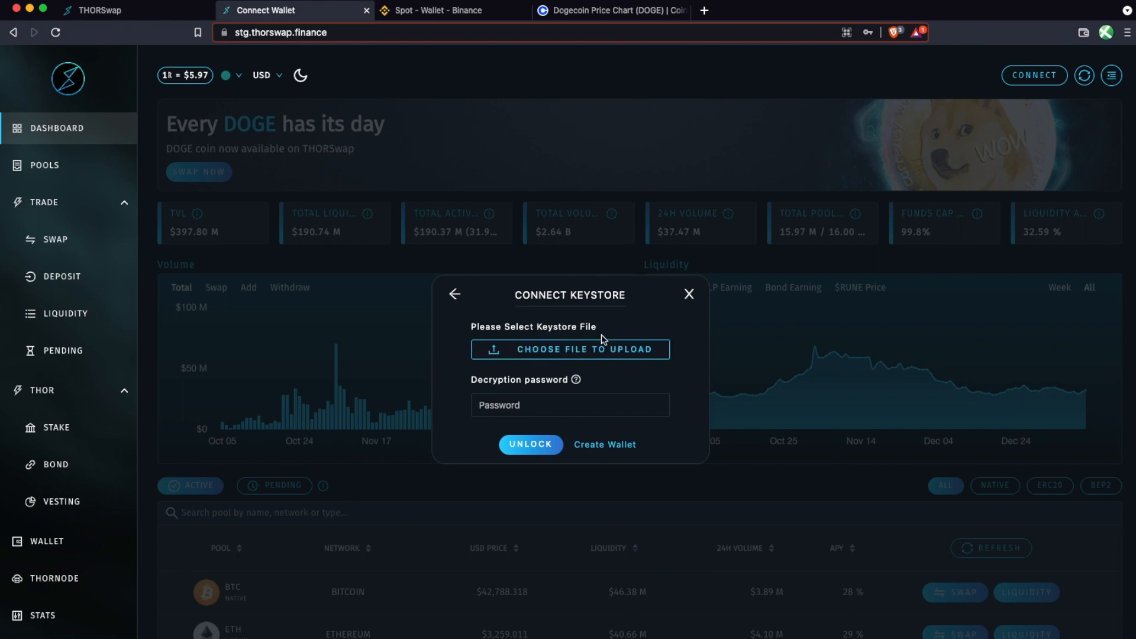
Load thorswap-keystore.txt and unlock the wallet with its password
left_click(569, 348)
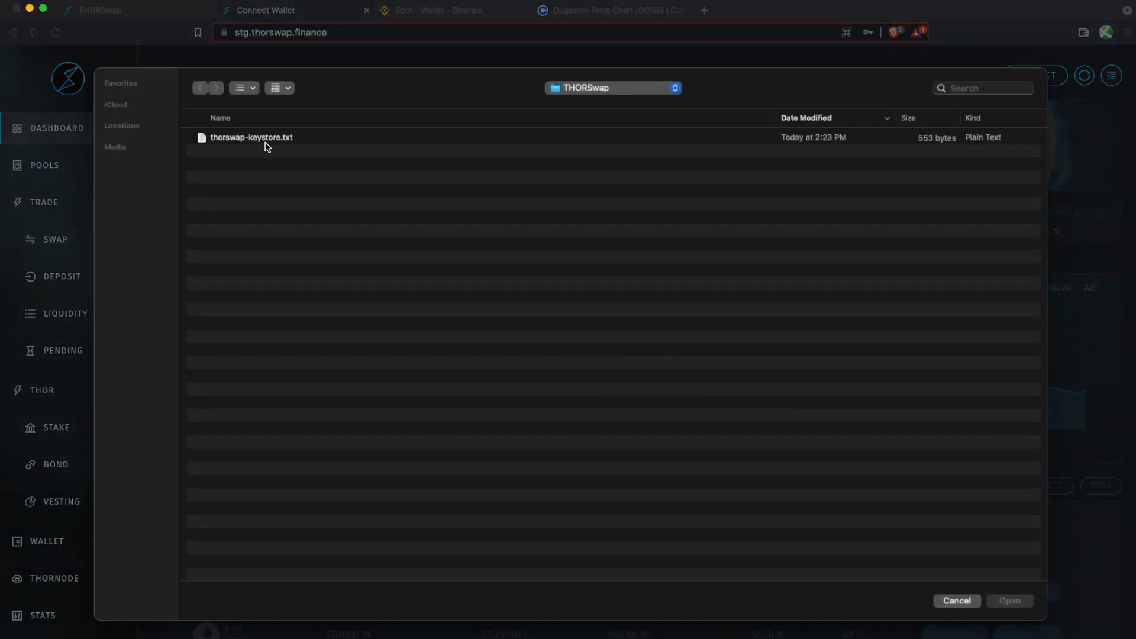
left_click(956, 601)
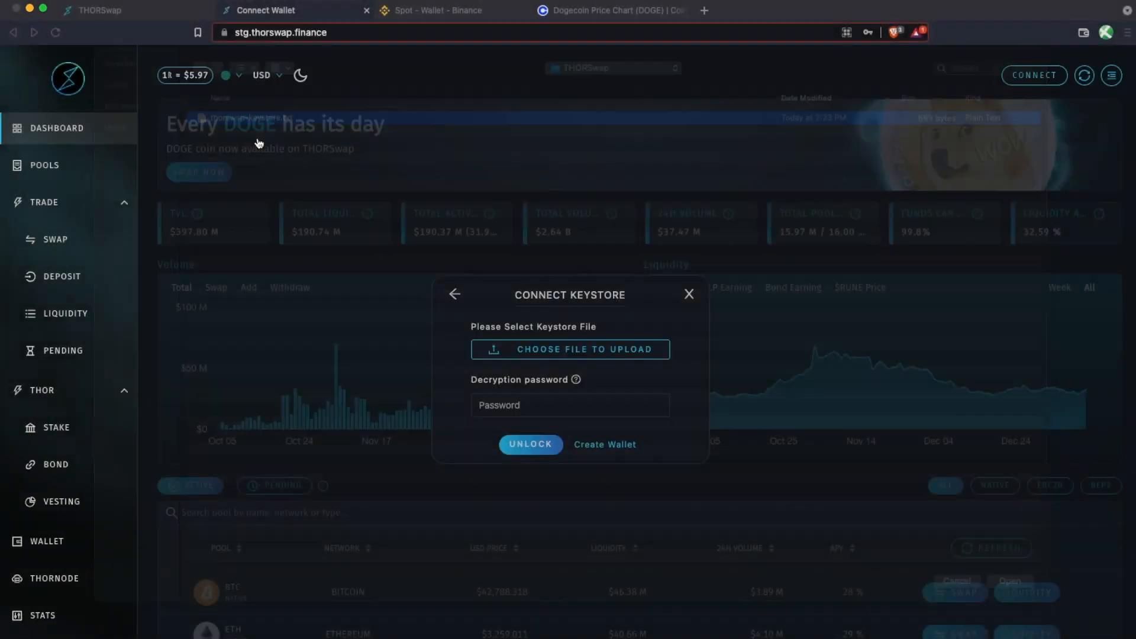
left_click(569, 405)
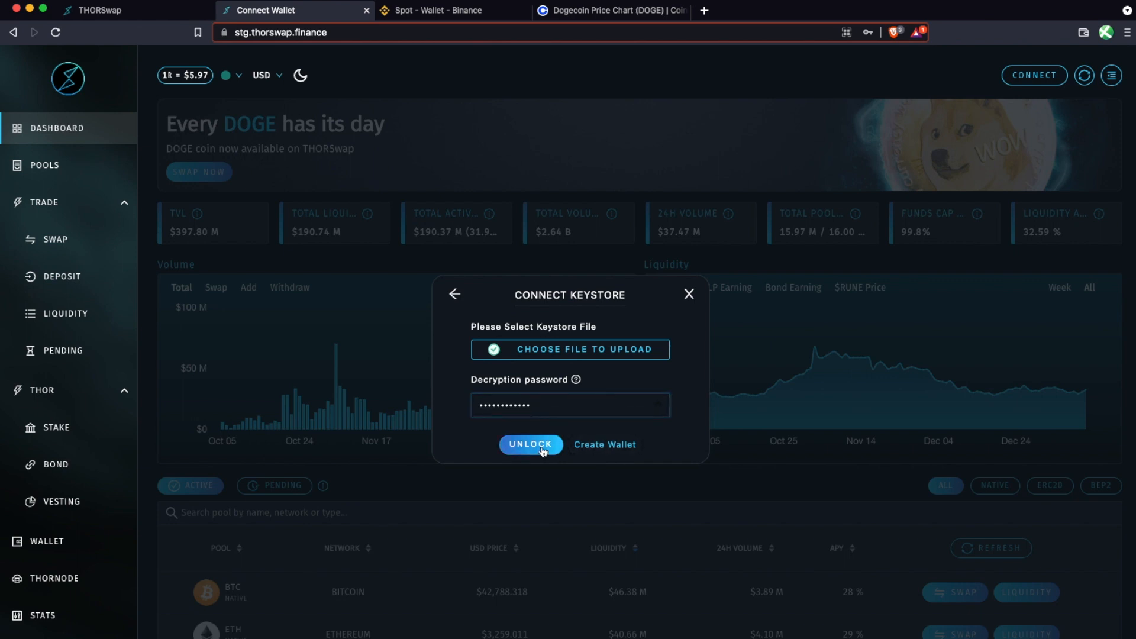
left_click(530, 447)
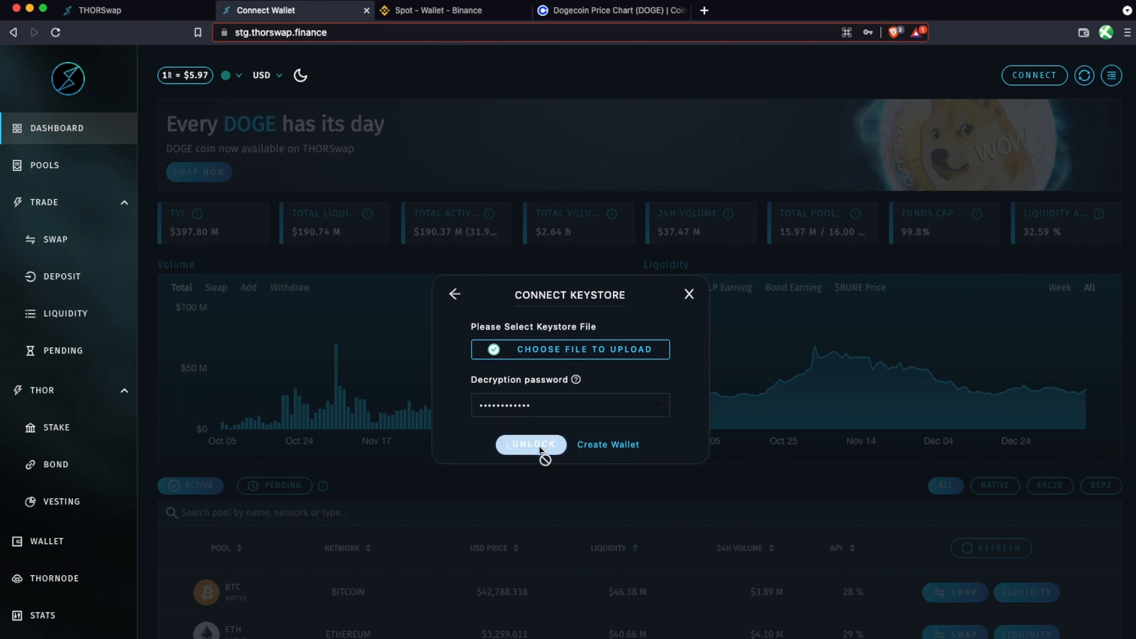
left_click(530, 444)
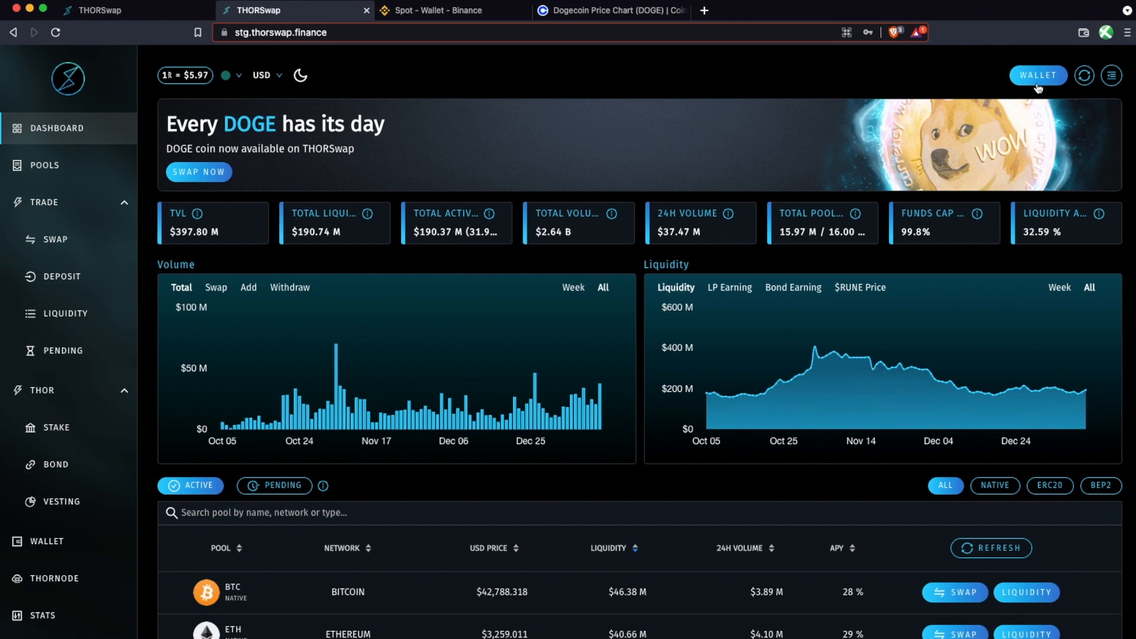
Show the wallet panel listing addresses for Thorchain, Bitcoin, Dogecoin, Ethereum, Binance Chain, Litecoin and Bitcoin Cash
left_click(1038, 76)
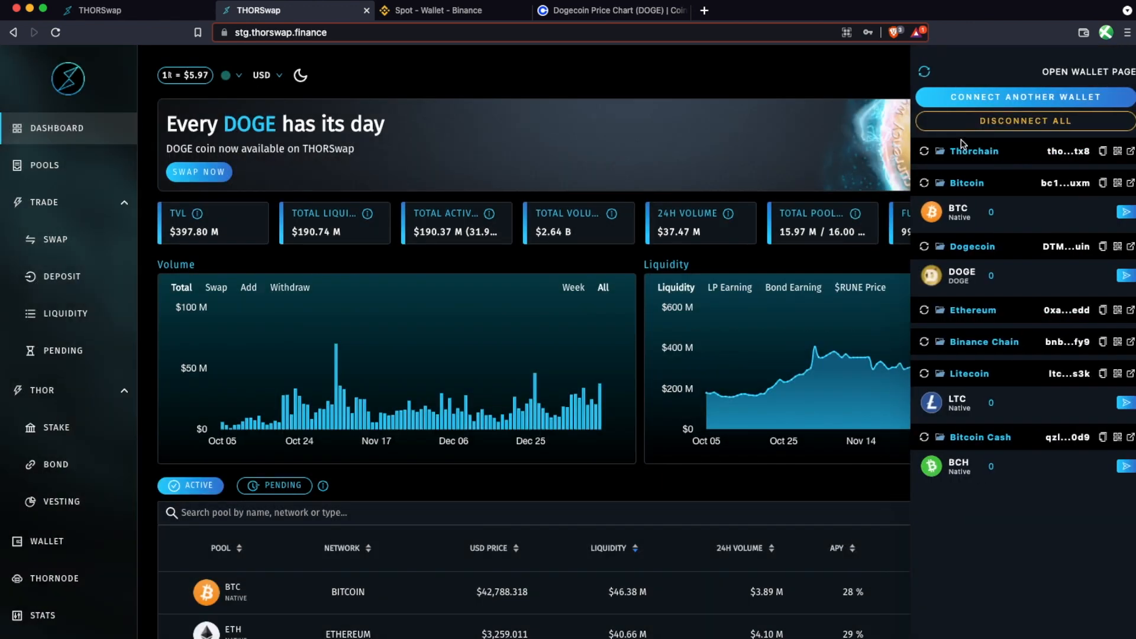
mouse_move(961, 161)
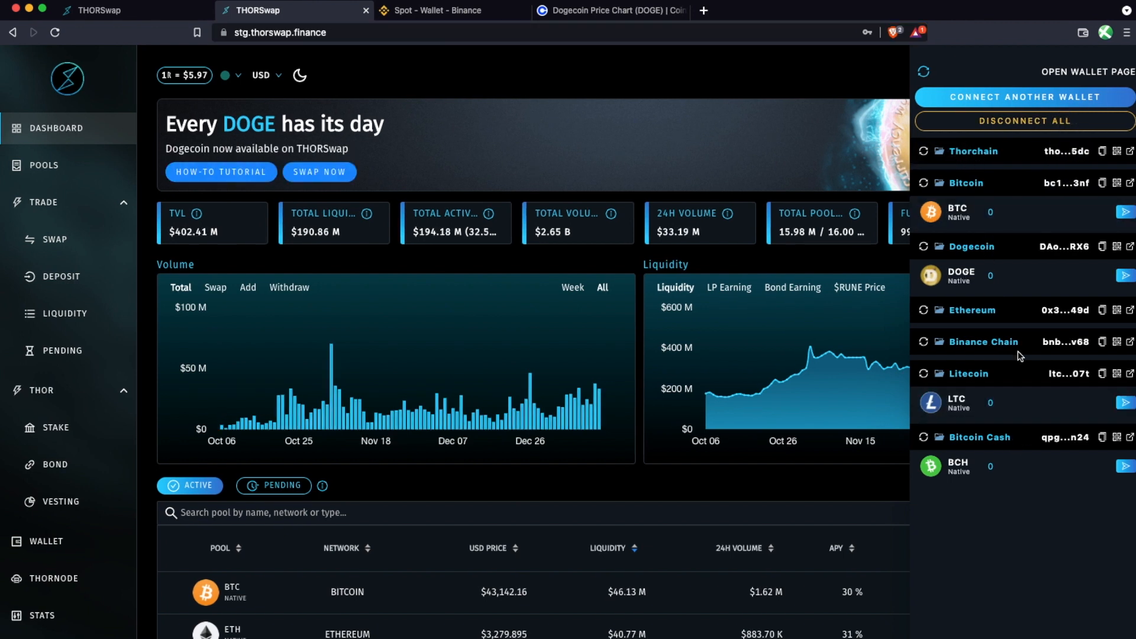
mouse_move(1003, 384)
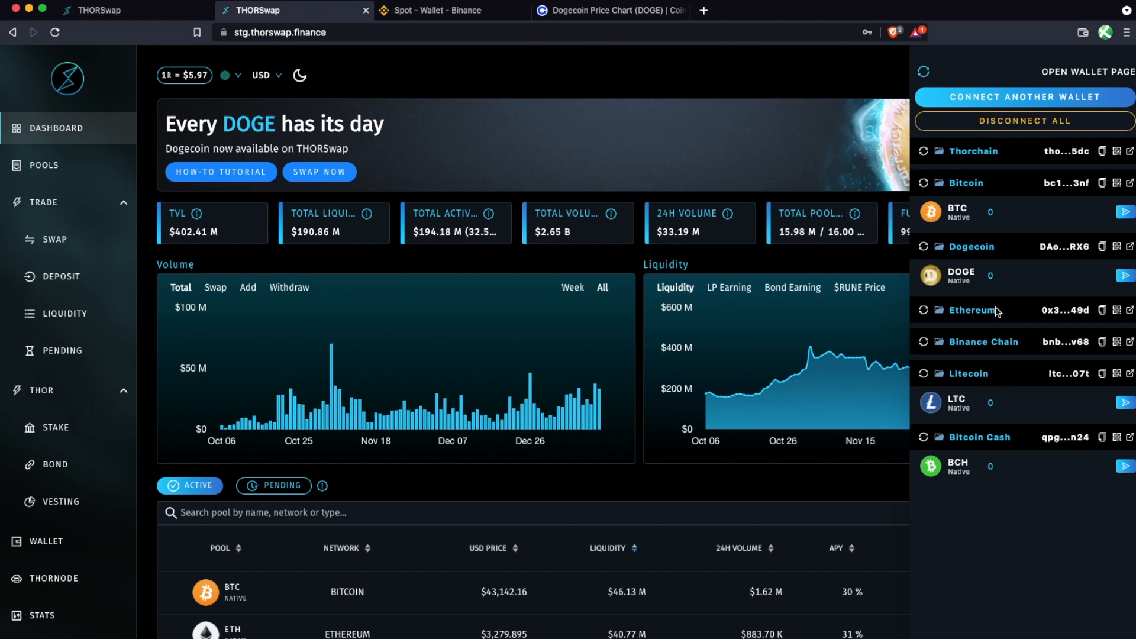
mouse_move(998, 311)
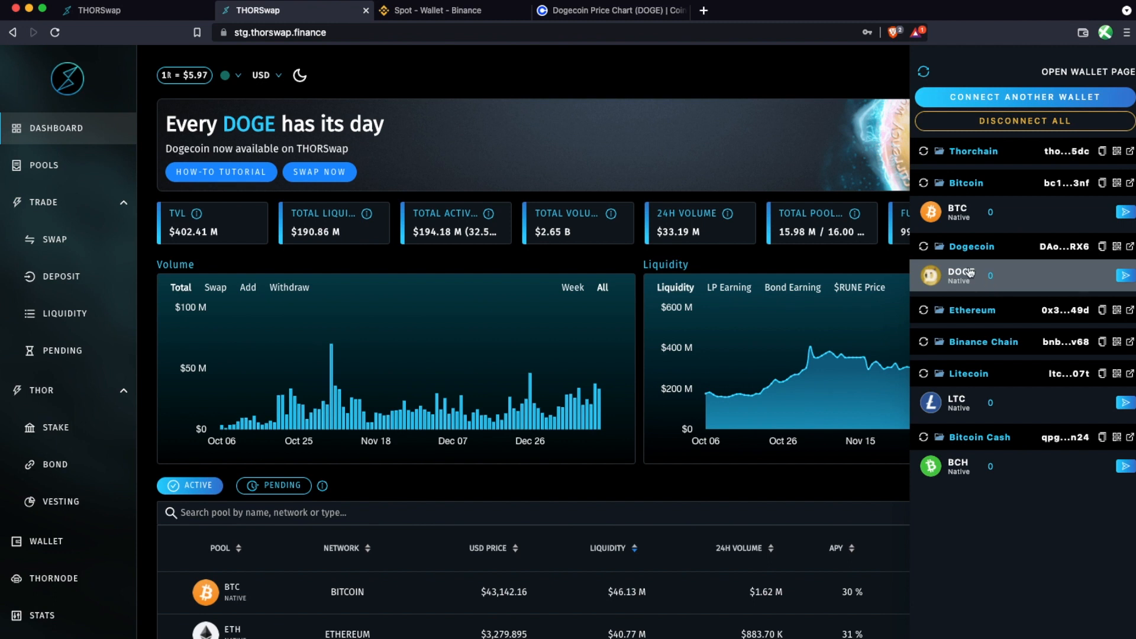
mouse_move(938, 246)
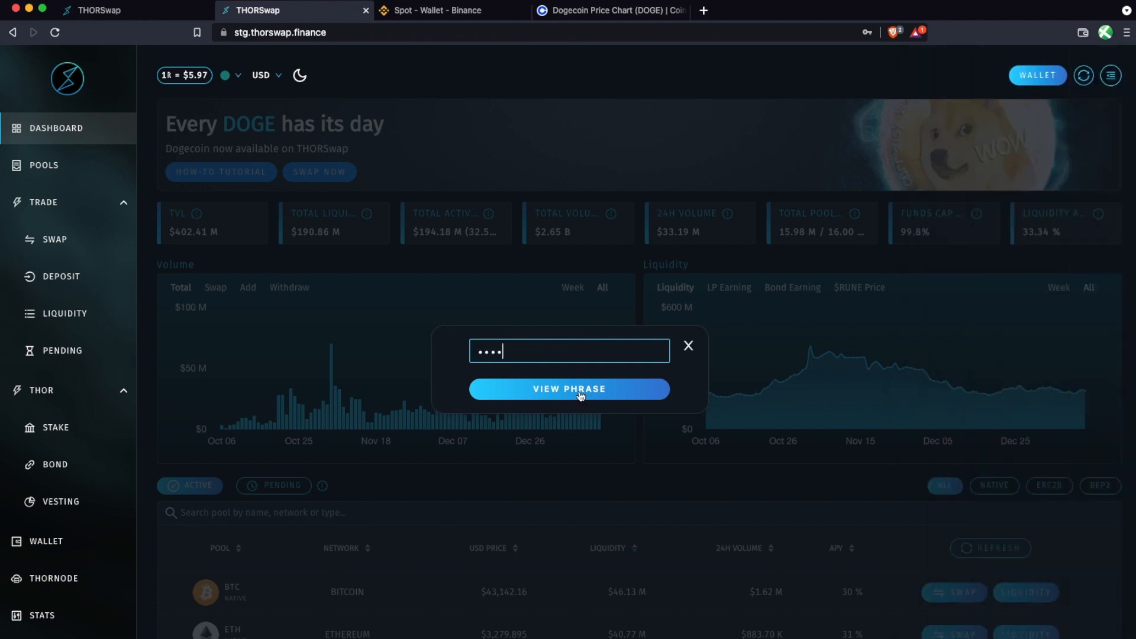
Reveal the wallet's 12-word recovery phrase using the keystore password
left_click(569, 389)
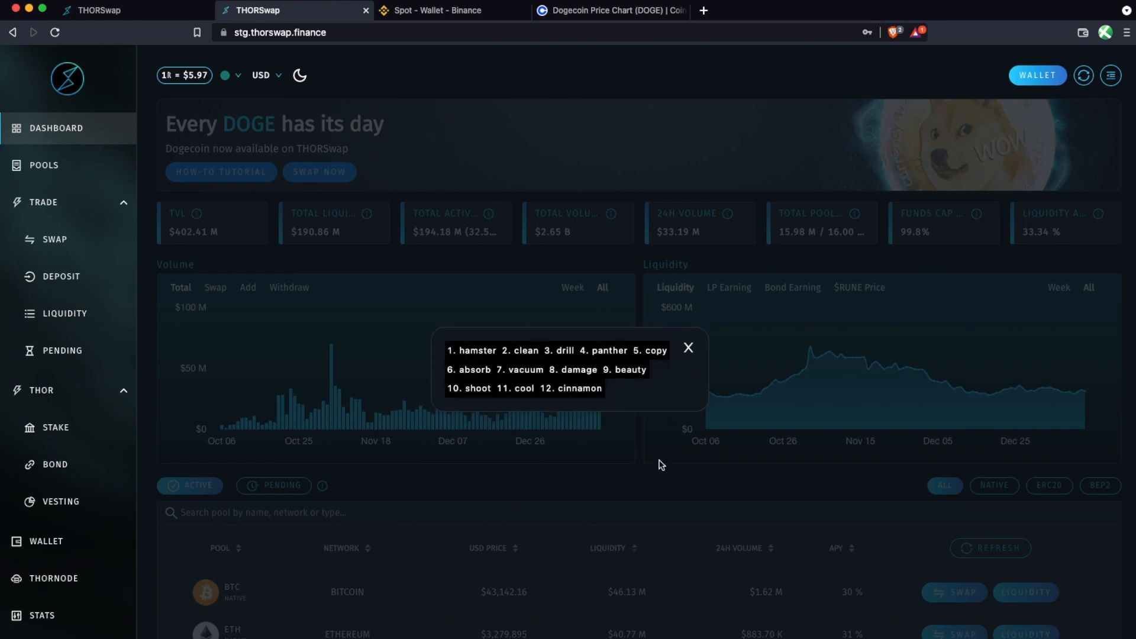
mouse_move(614, 429)
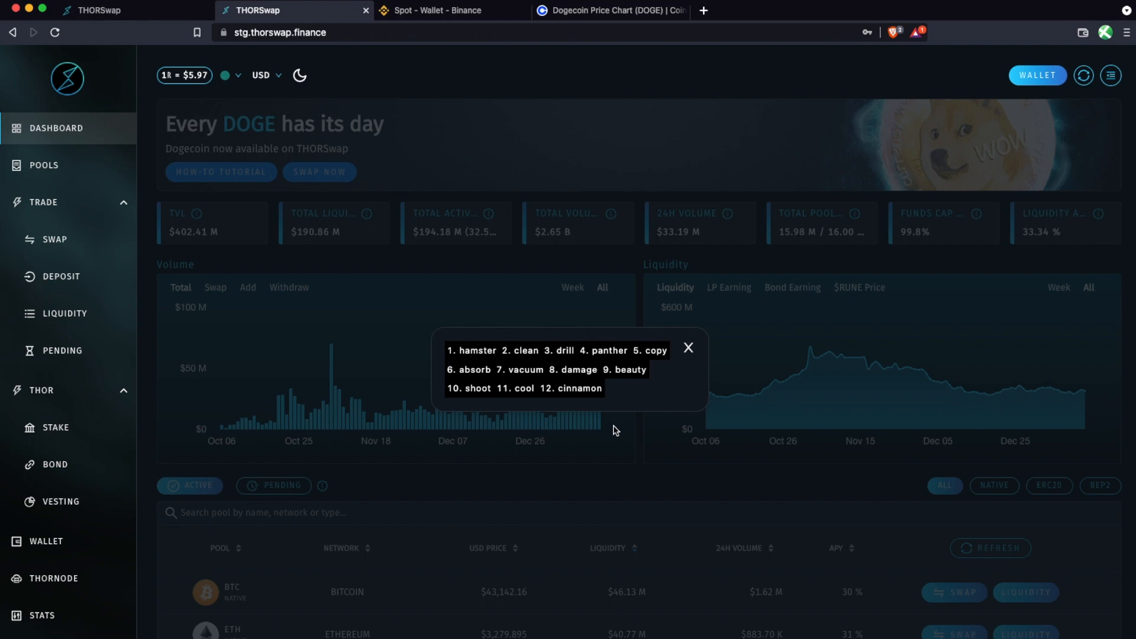
mouse_move(616, 423)
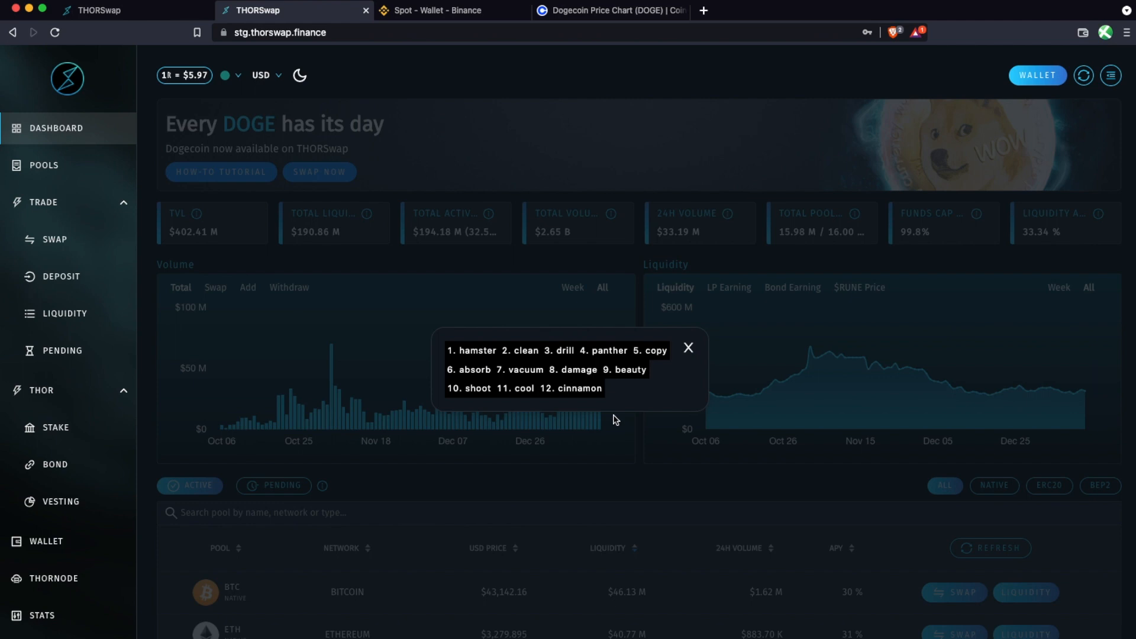
mouse_move(617, 420)
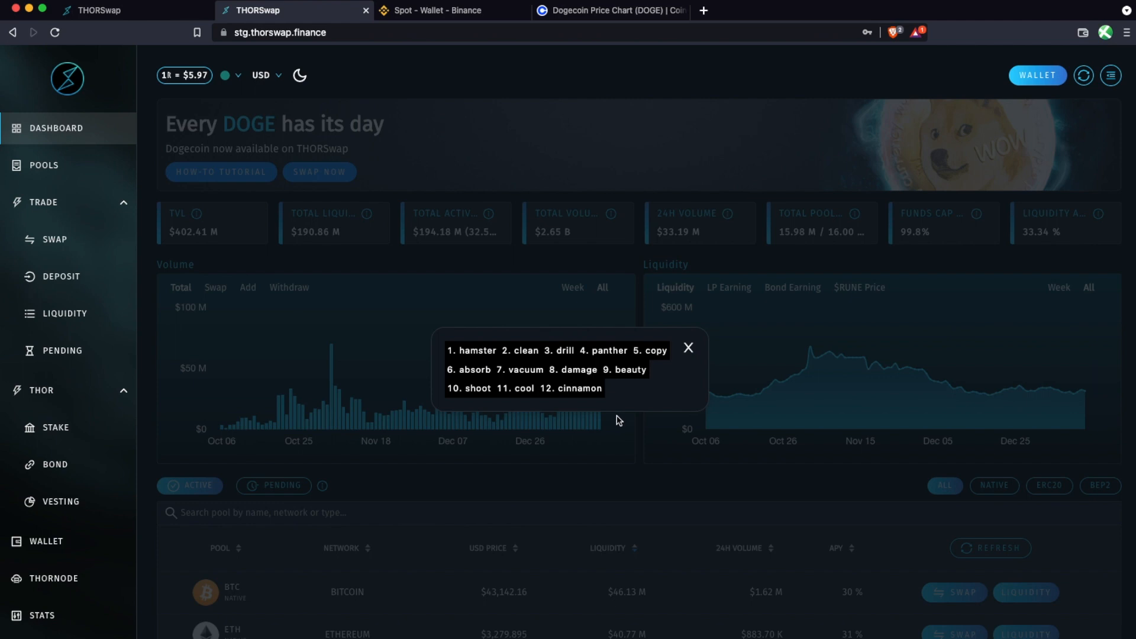
mouse_move(590, 428)
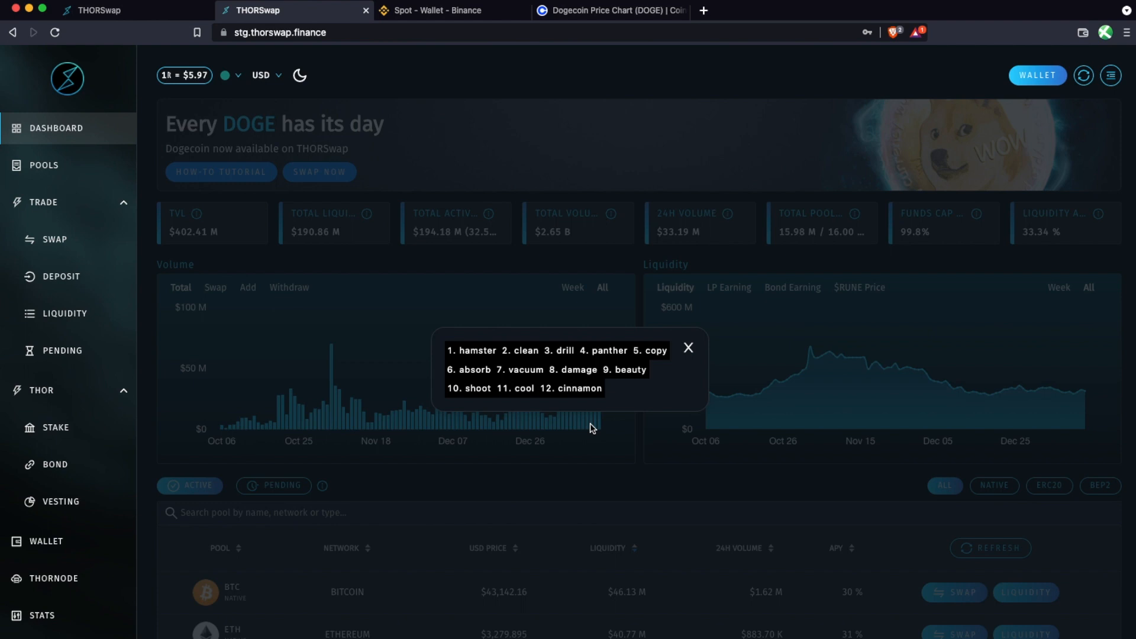
mouse_move(583, 440)
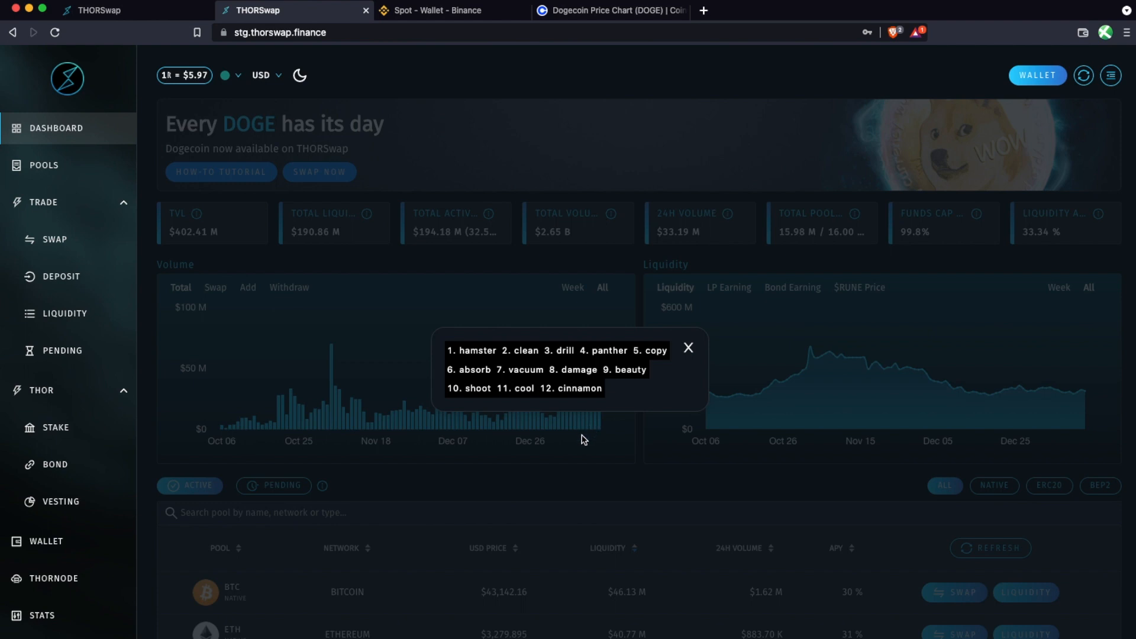
mouse_move(544, 440)
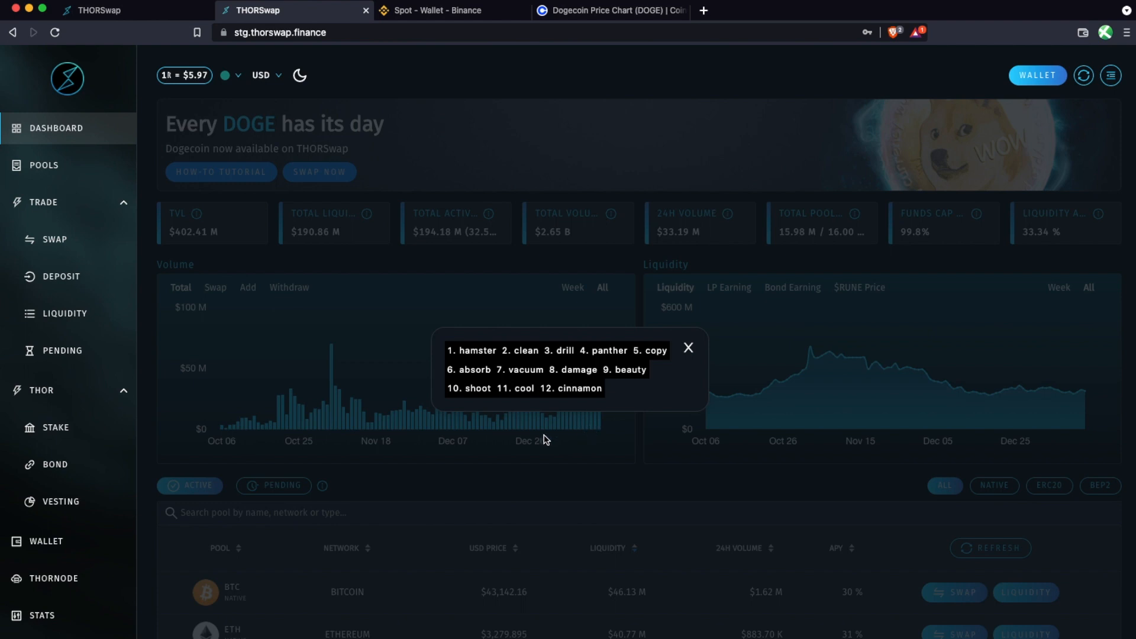
mouse_move(518, 434)
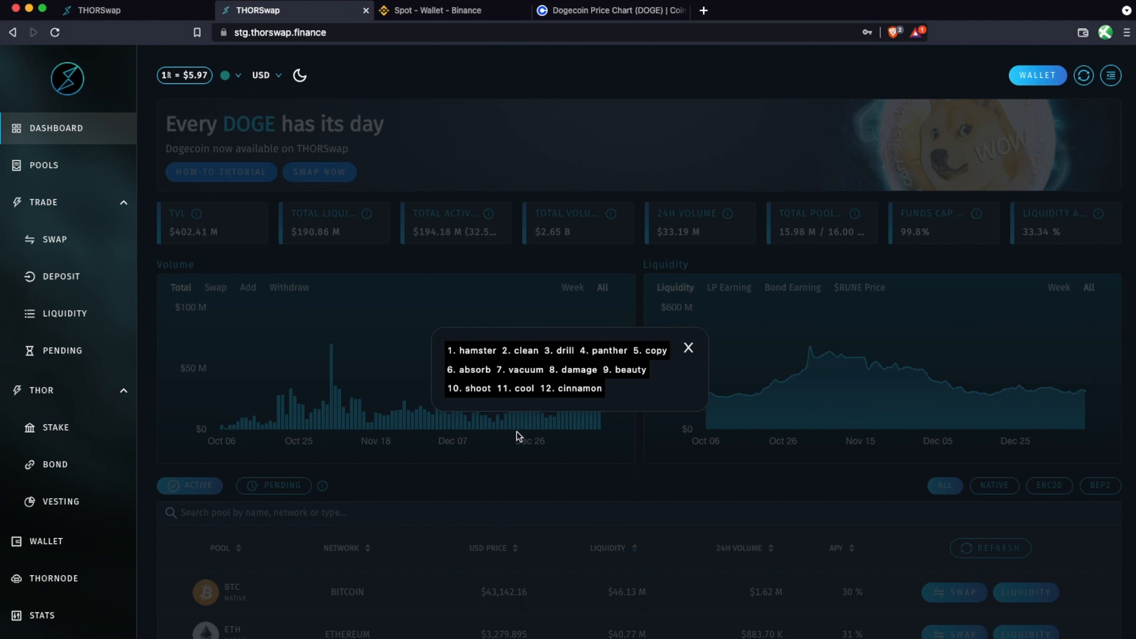
mouse_move(600, 327)
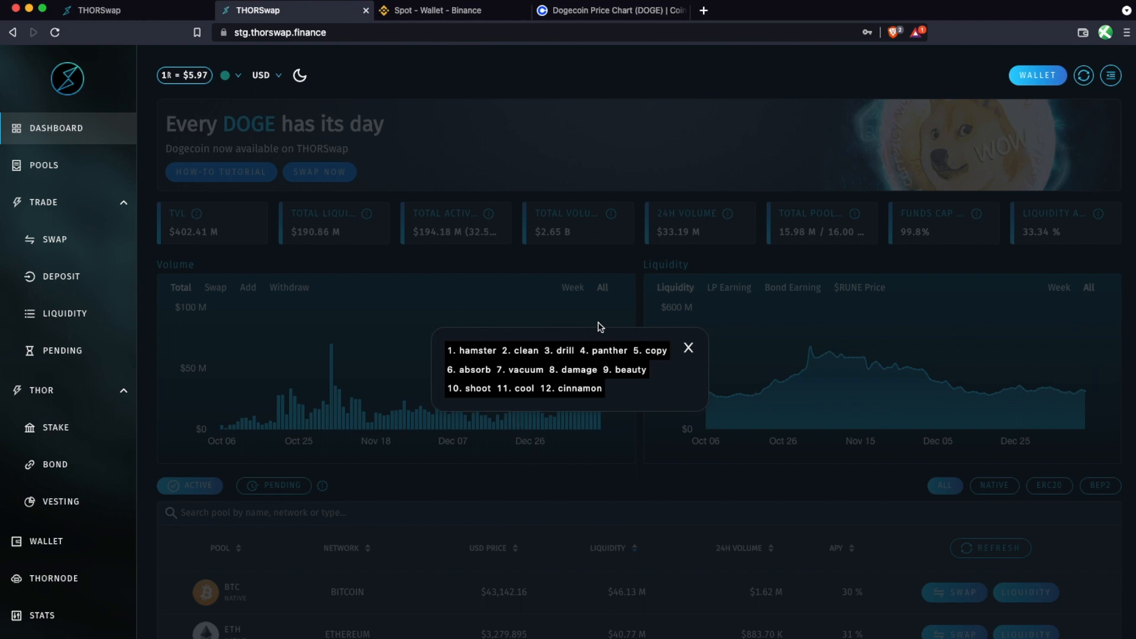
mouse_move(664, 404)
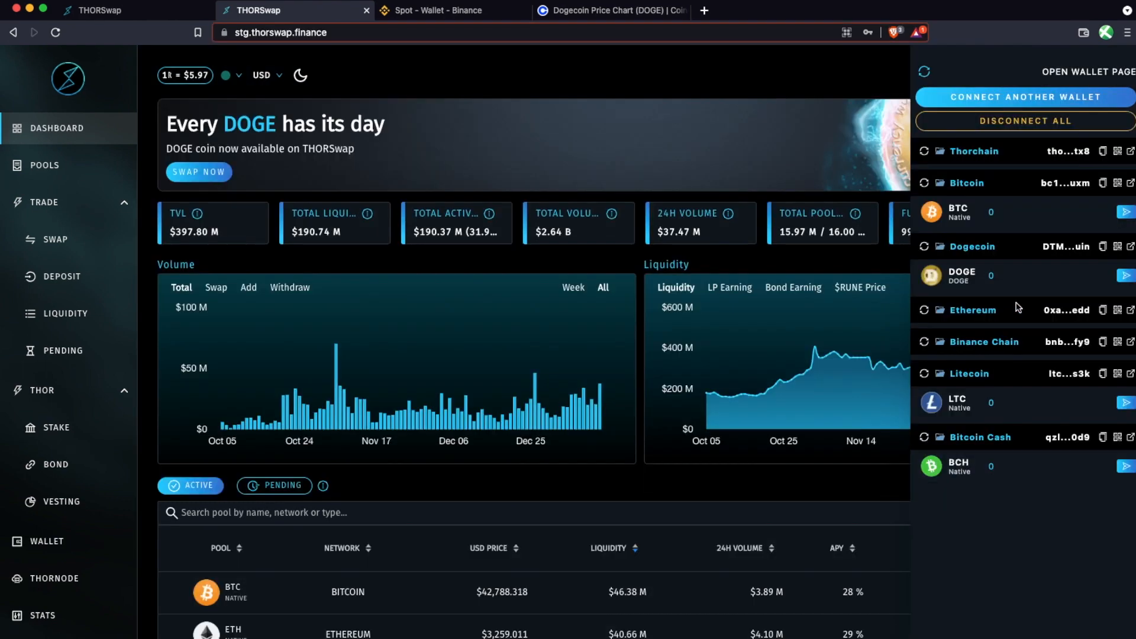
mouse_move(992, 255)
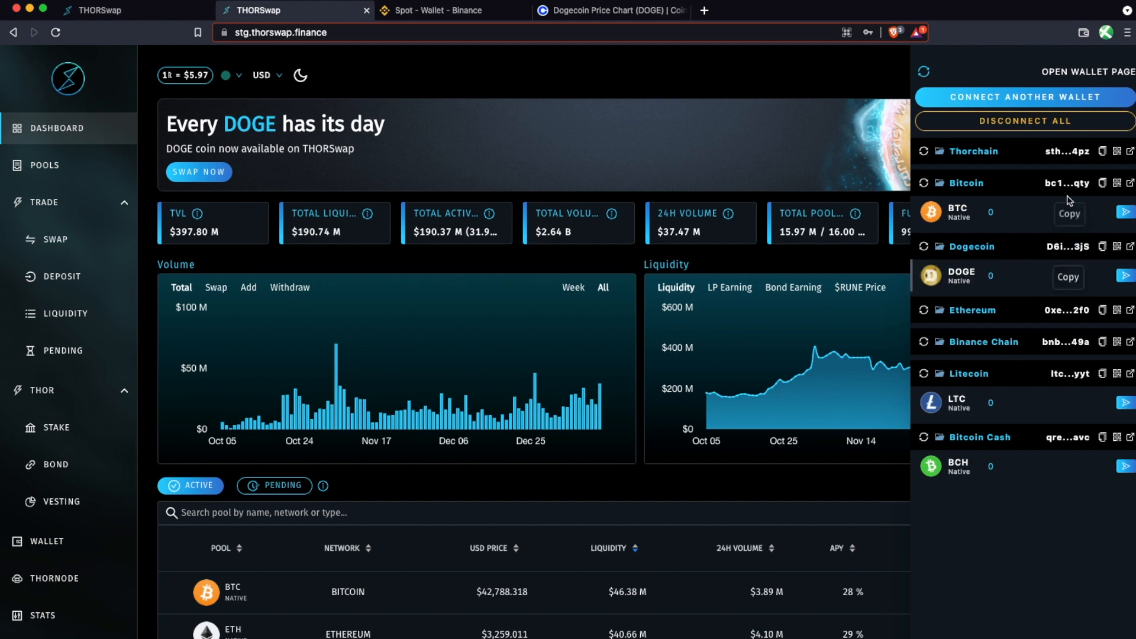
mouse_move(1014, 278)
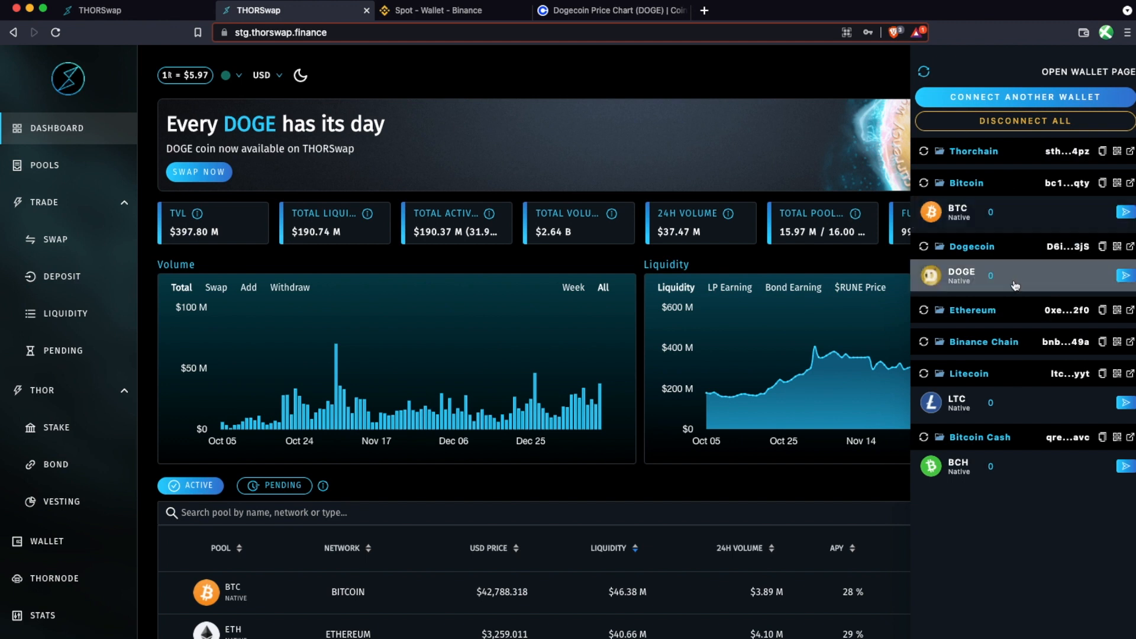
mouse_move(1068, 182)
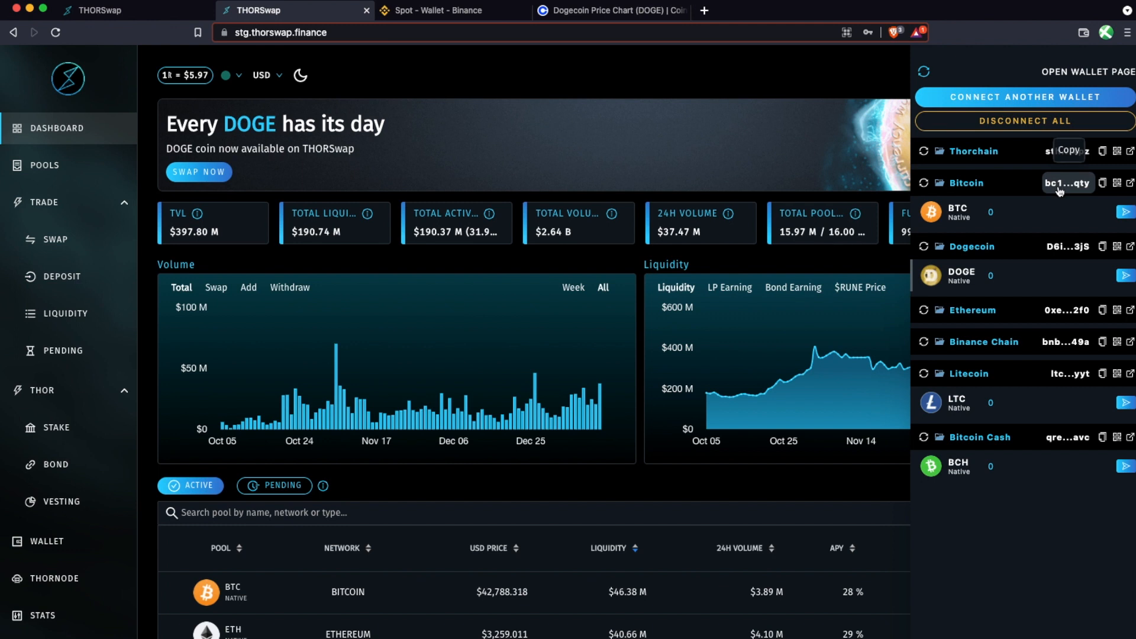
mouse_move(1069, 310)
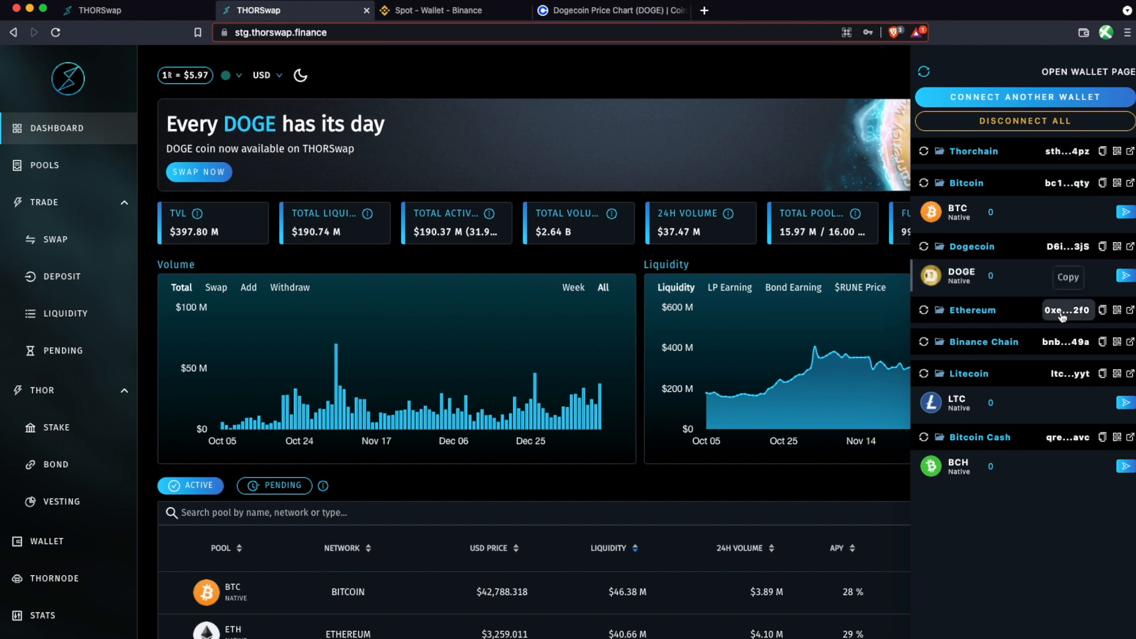
mouse_move(1065, 372)
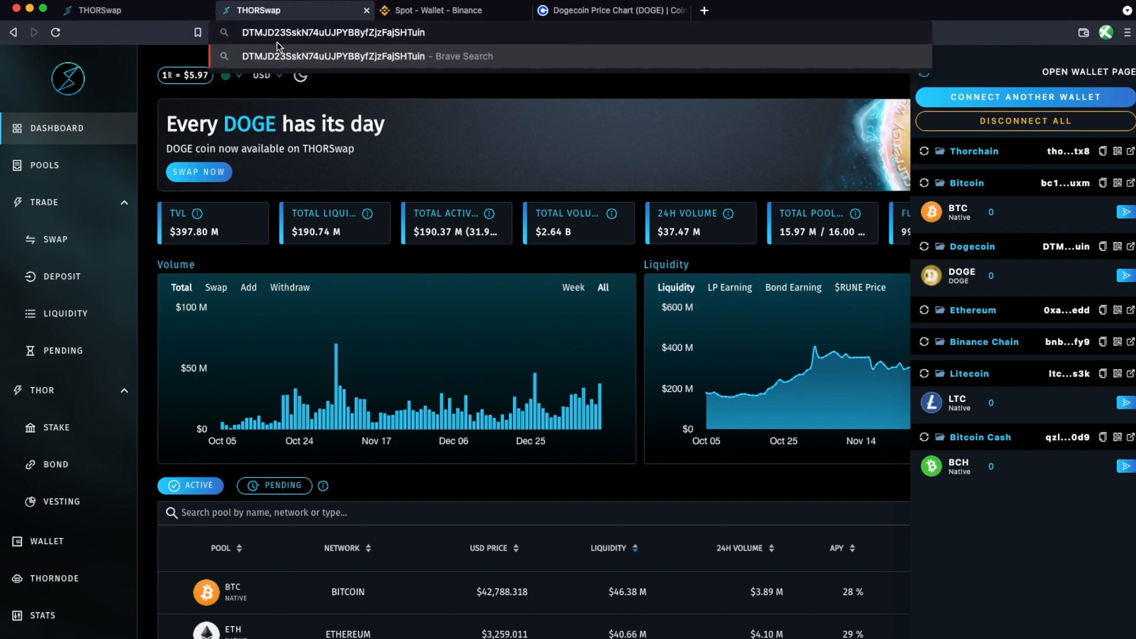
mouse_move(752, 100)
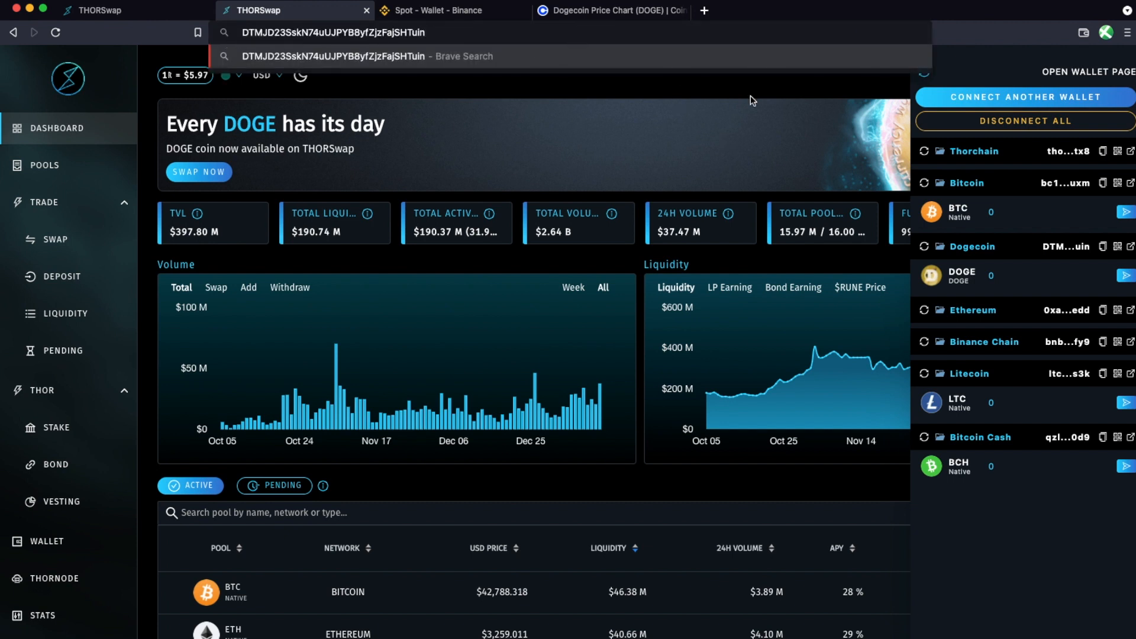
mouse_move(1101, 247)
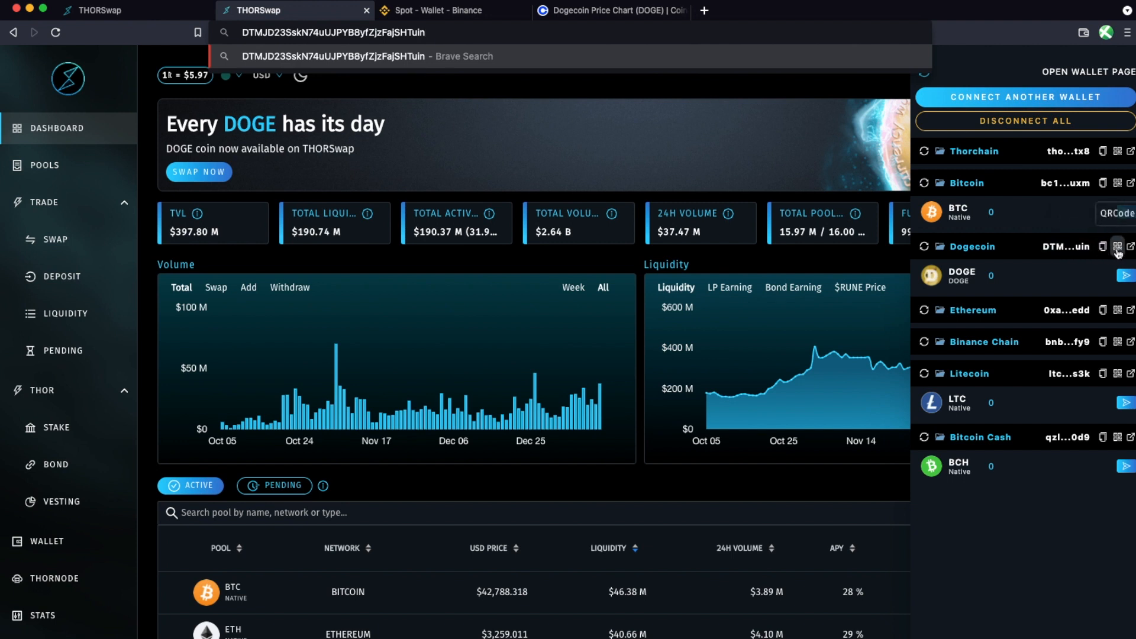
View the Dogecoin receiving address as a QR code, then dismiss it back to the dashboard
left_click(1117, 246)
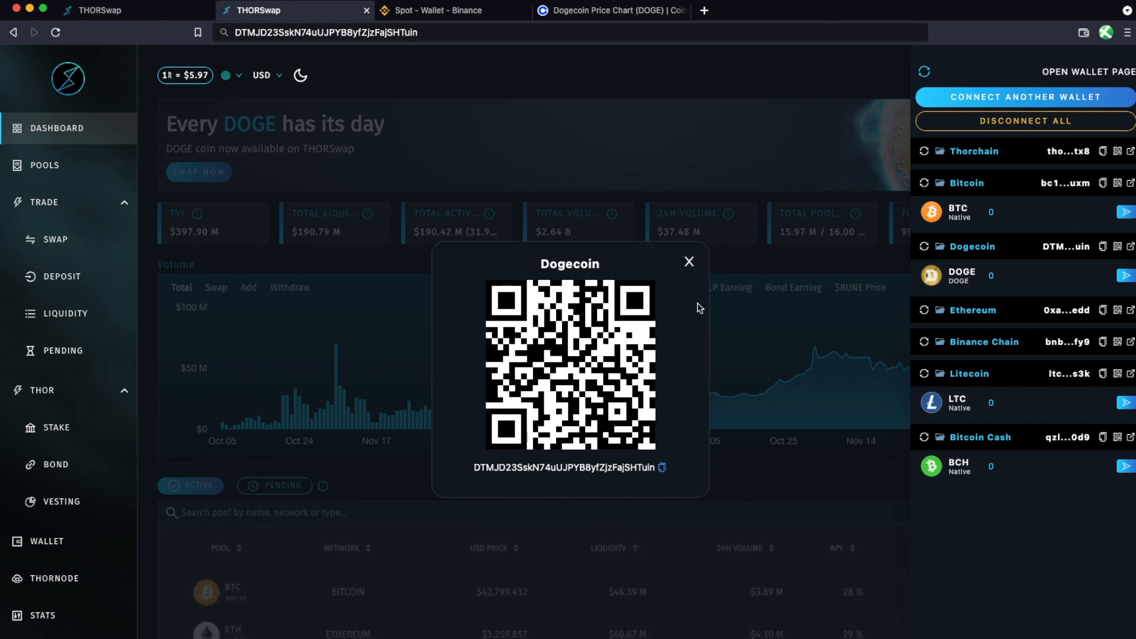
left_click(688, 261)
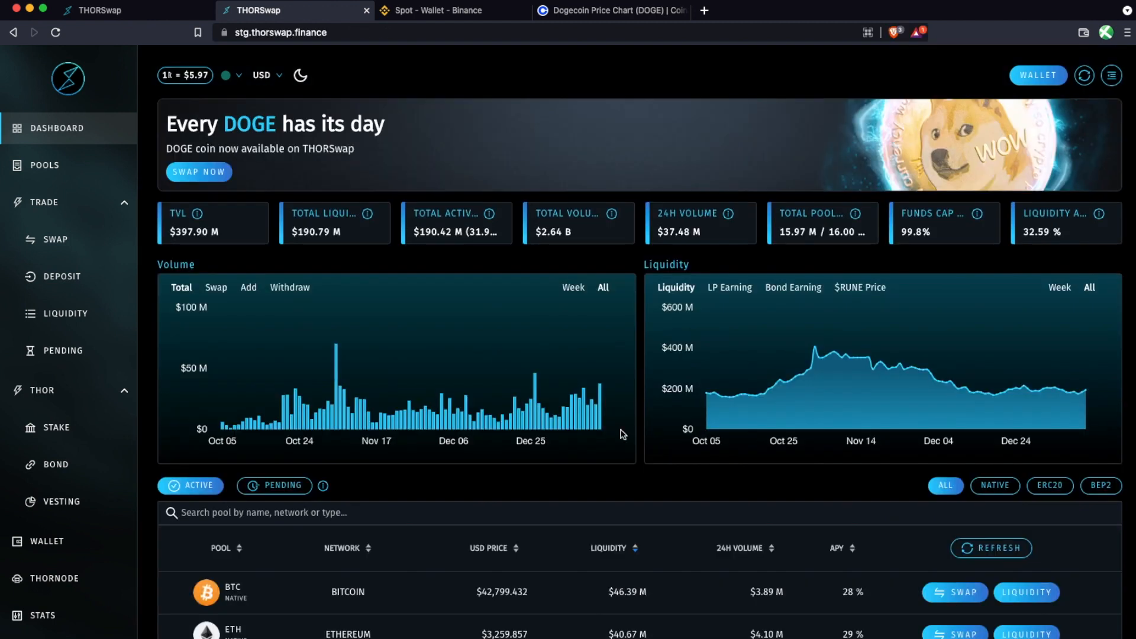
mouse_move(541, 302)
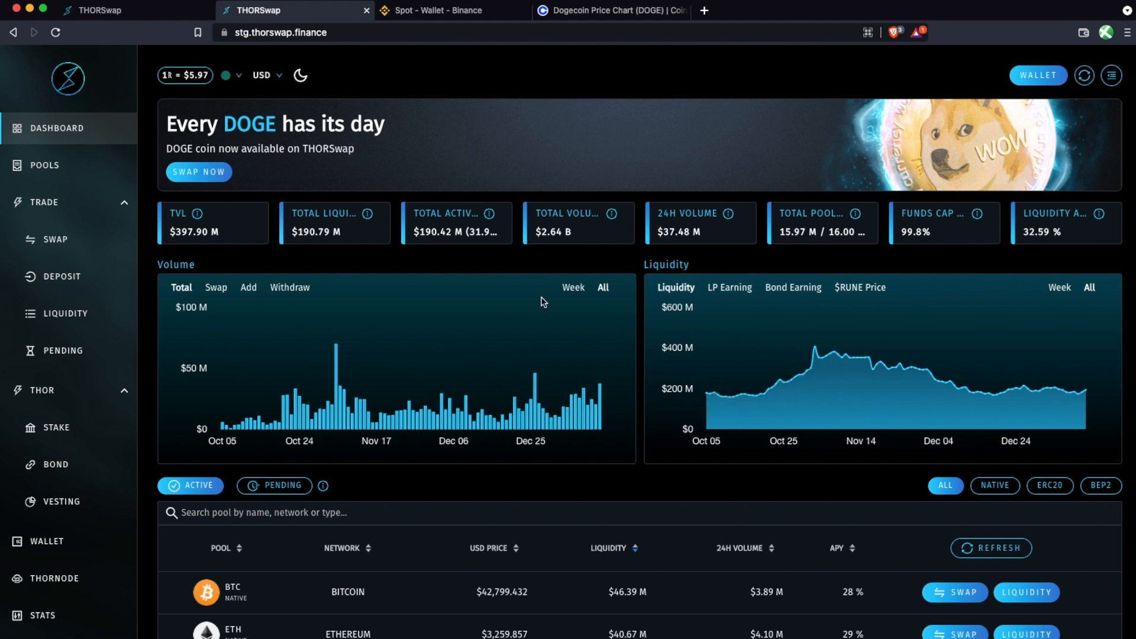
Start a DOGE withdrawal from the Binance spot wallet, then switch to the Coinbase Dogecoin page
left_click(435, 10)
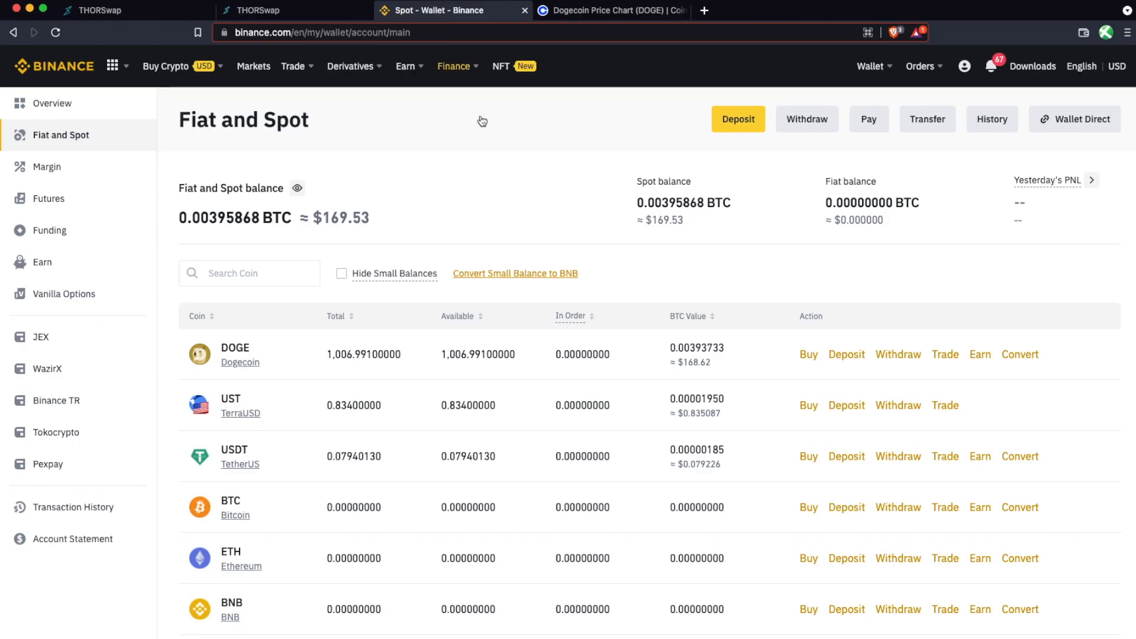
mouse_move(560, 455)
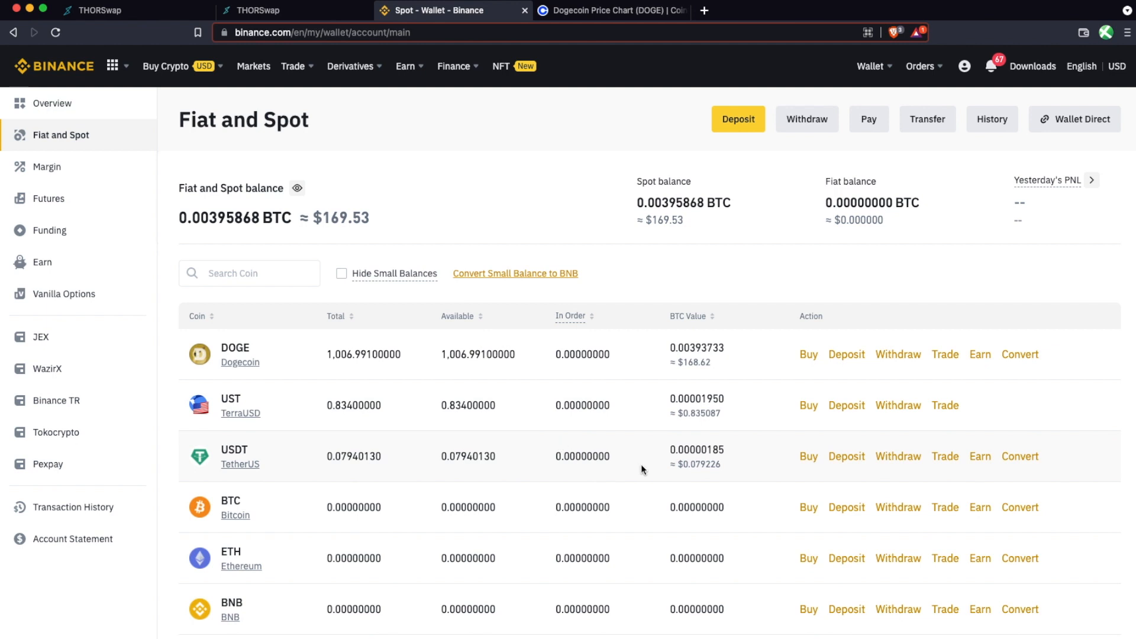
mouse_move(580, 165)
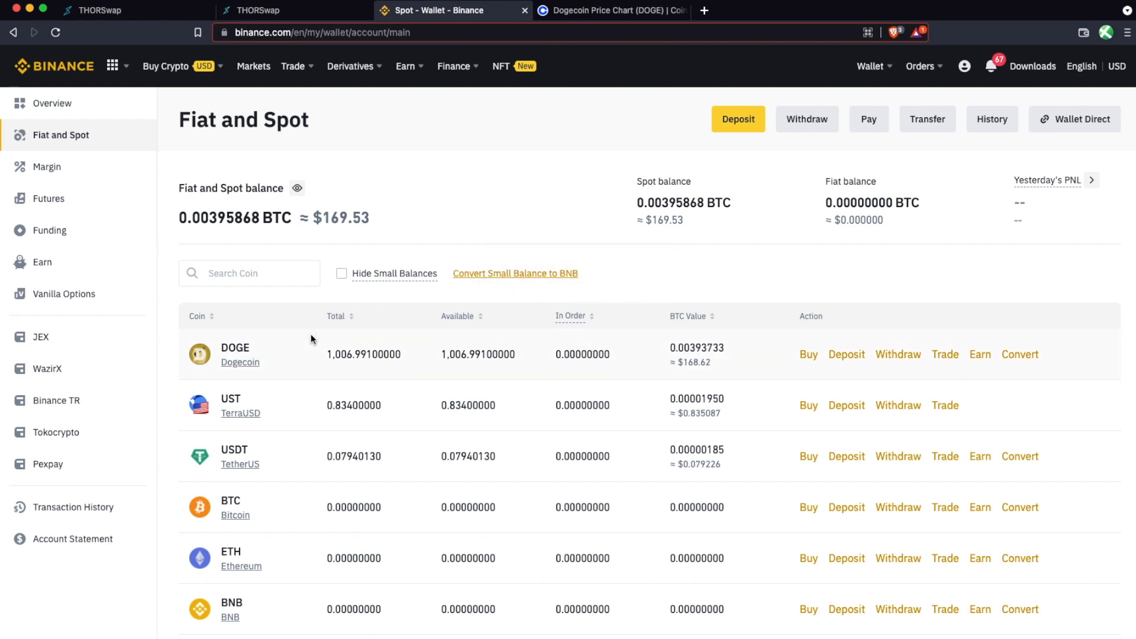
mouse_move(300, 356)
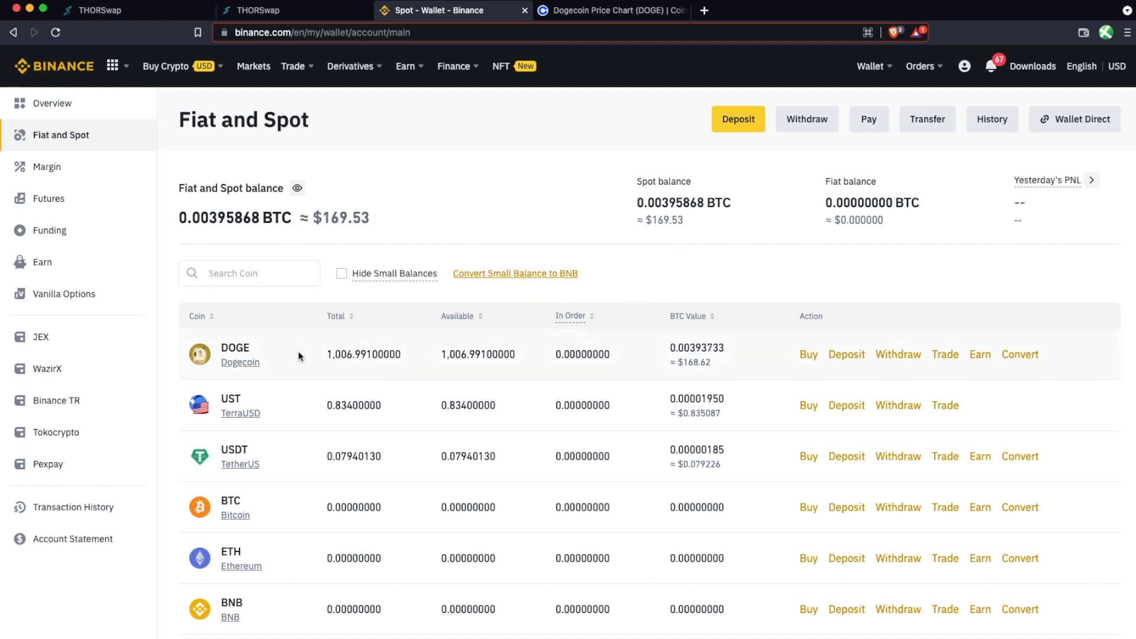
mouse_move(772, 369)
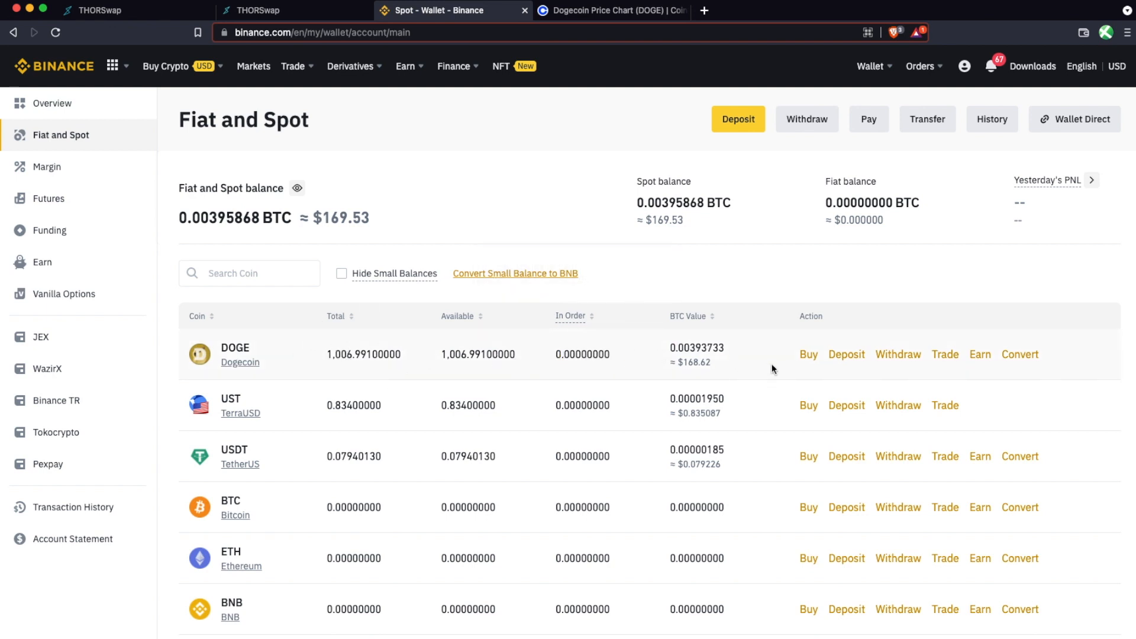
left_click(896, 354)
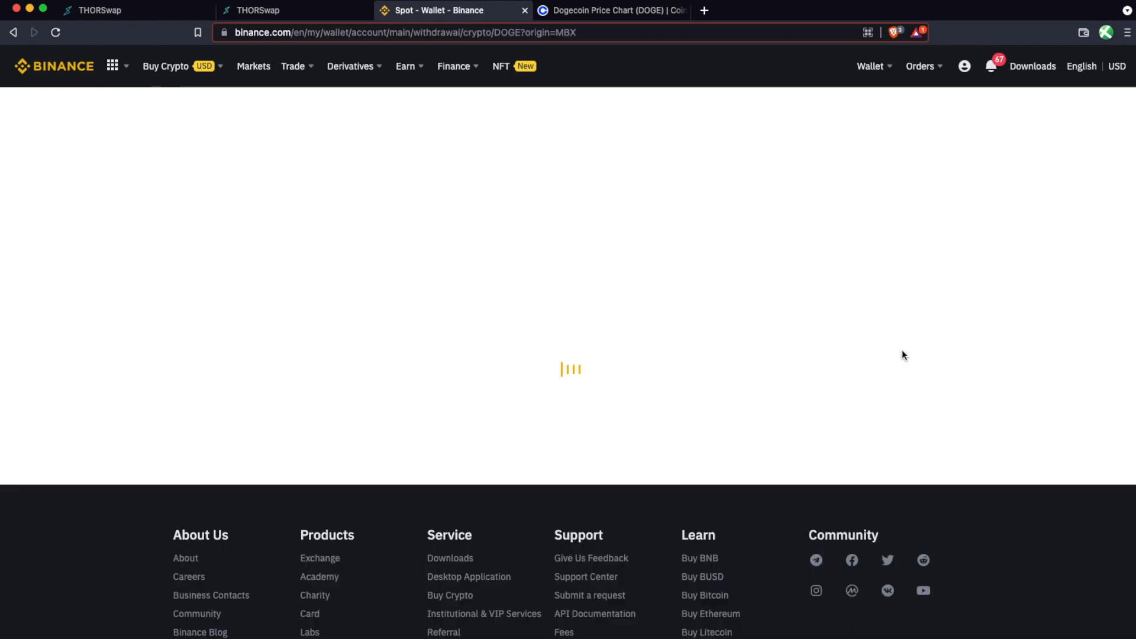
mouse_move(577, 17)
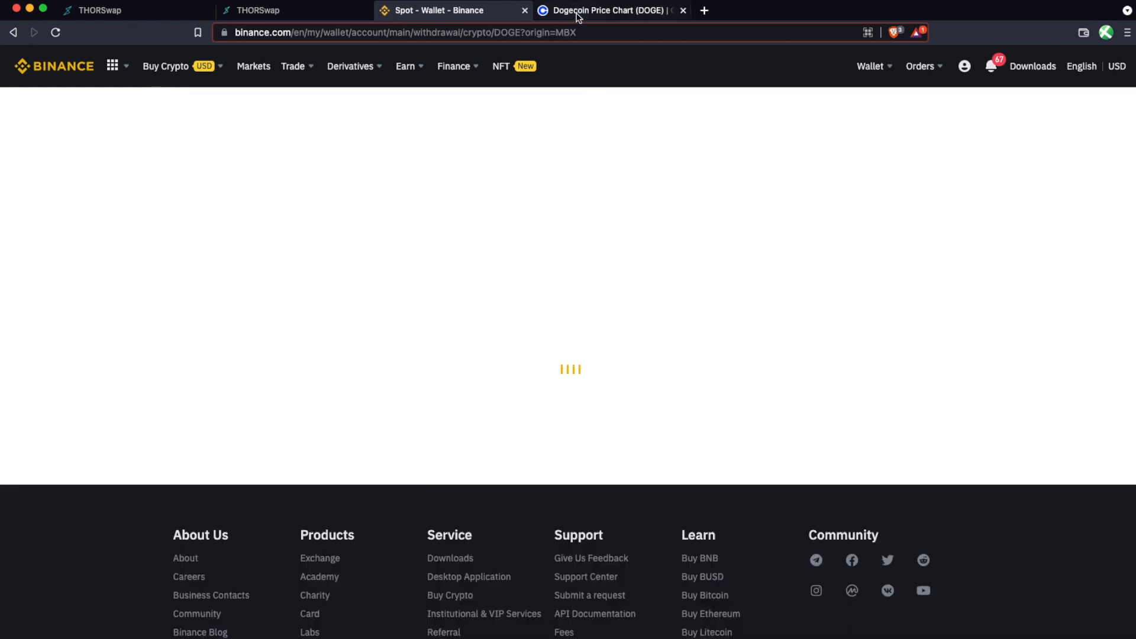
left_click(608, 10)
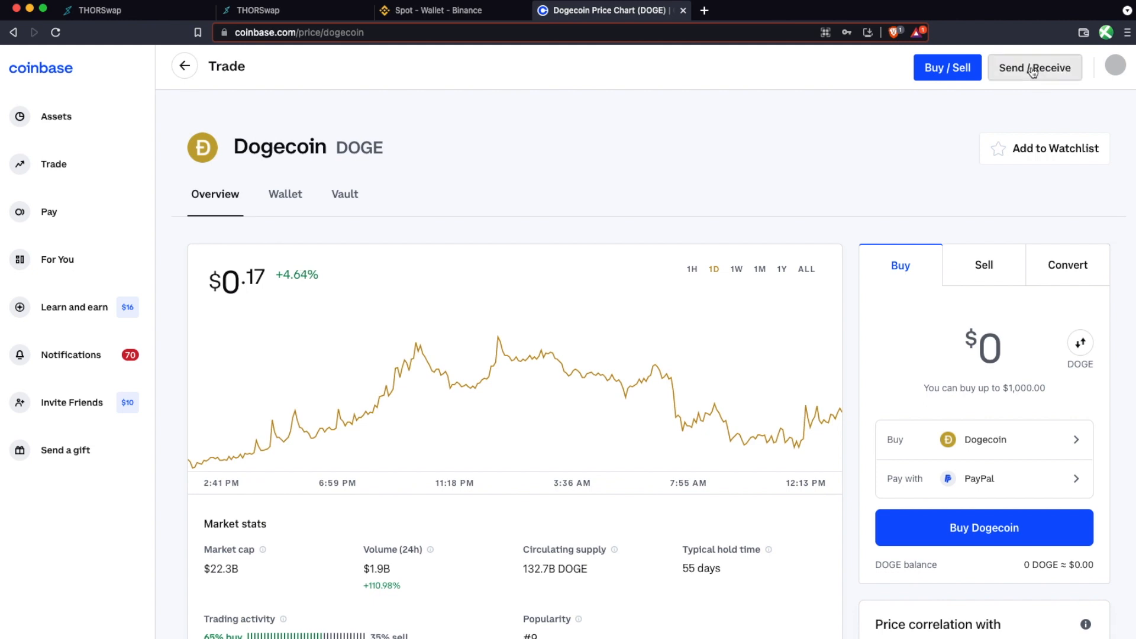
left_click(1034, 67)
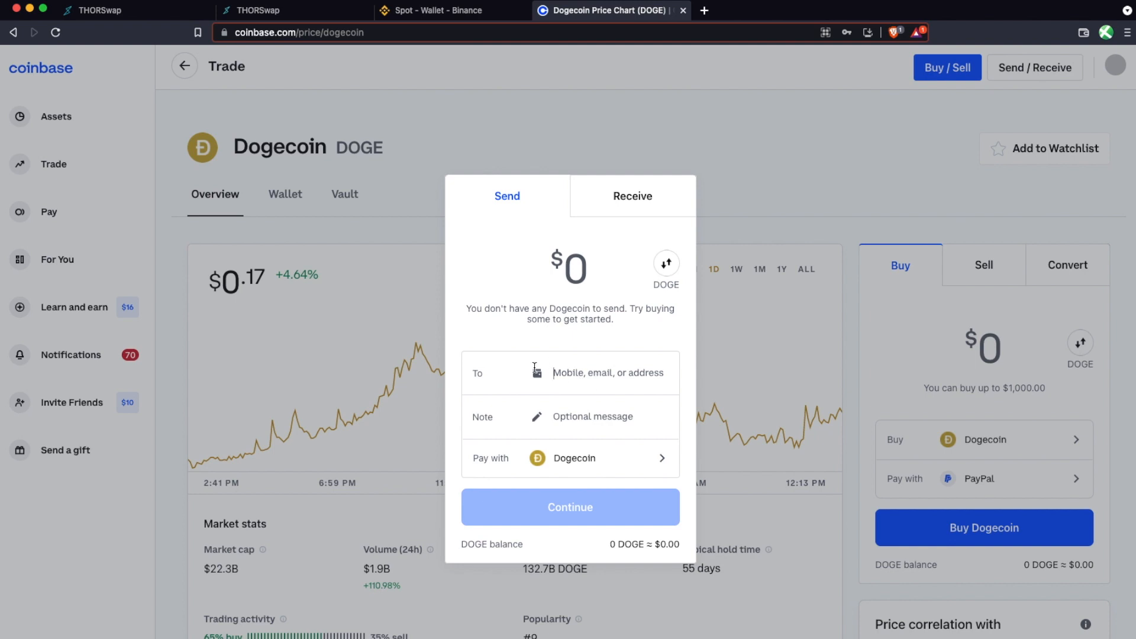
type("DTMJD23SskN74uUJPYB8yfZjzFajSHTuin")
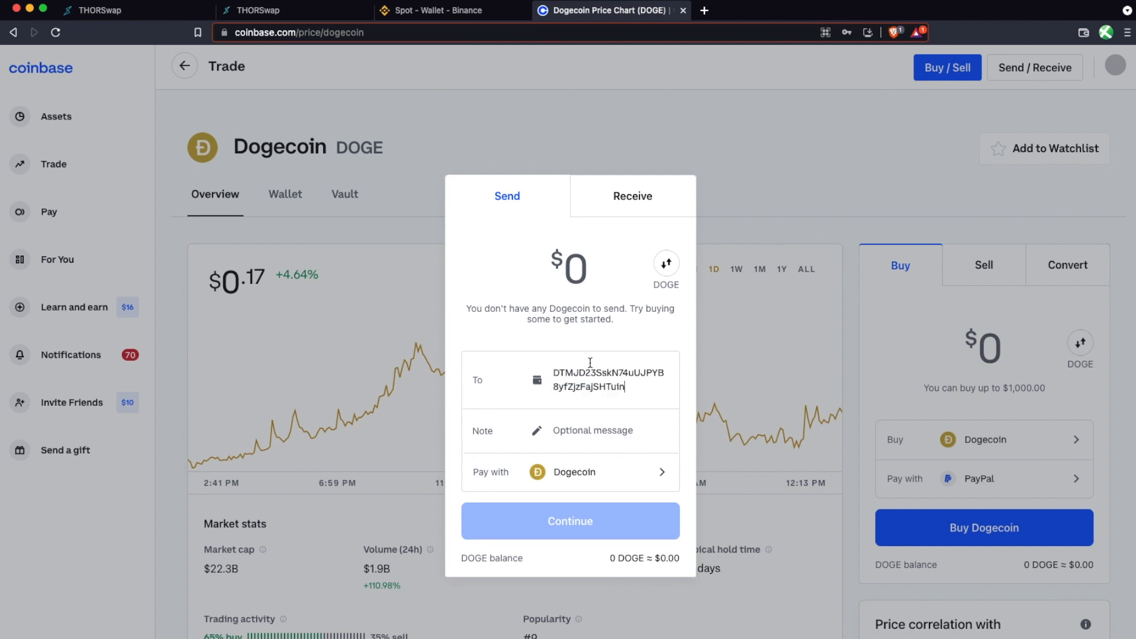
mouse_move(542, 454)
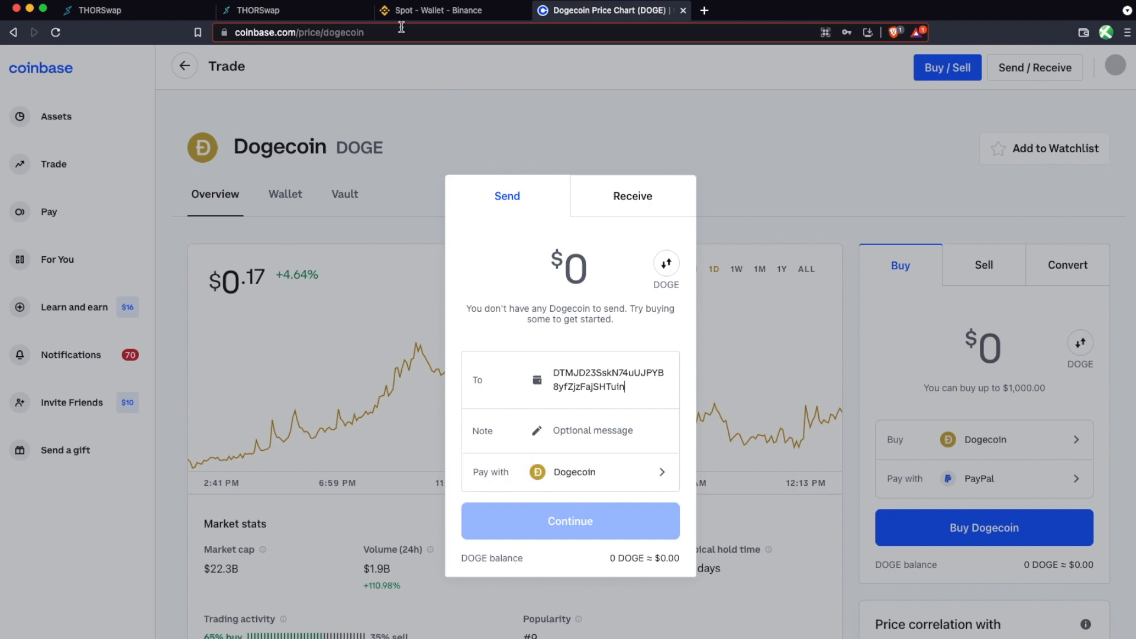
left_click(443, 10)
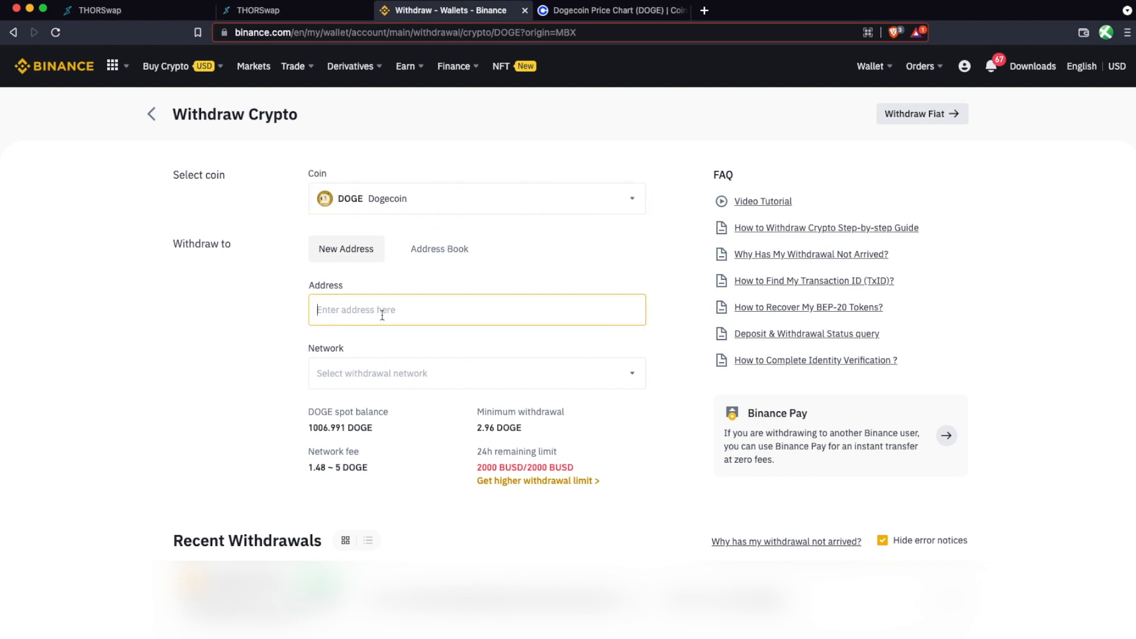
type("DTMJD23SskN74uUJPYB8yfZjzFajSHTuin")
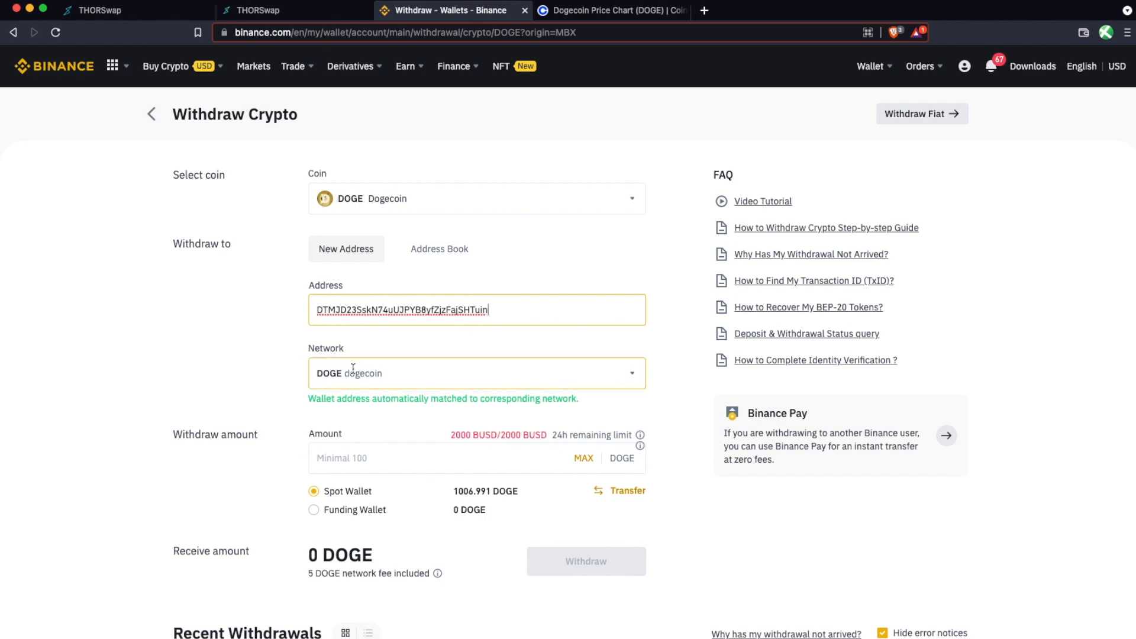
mouse_move(630, 382)
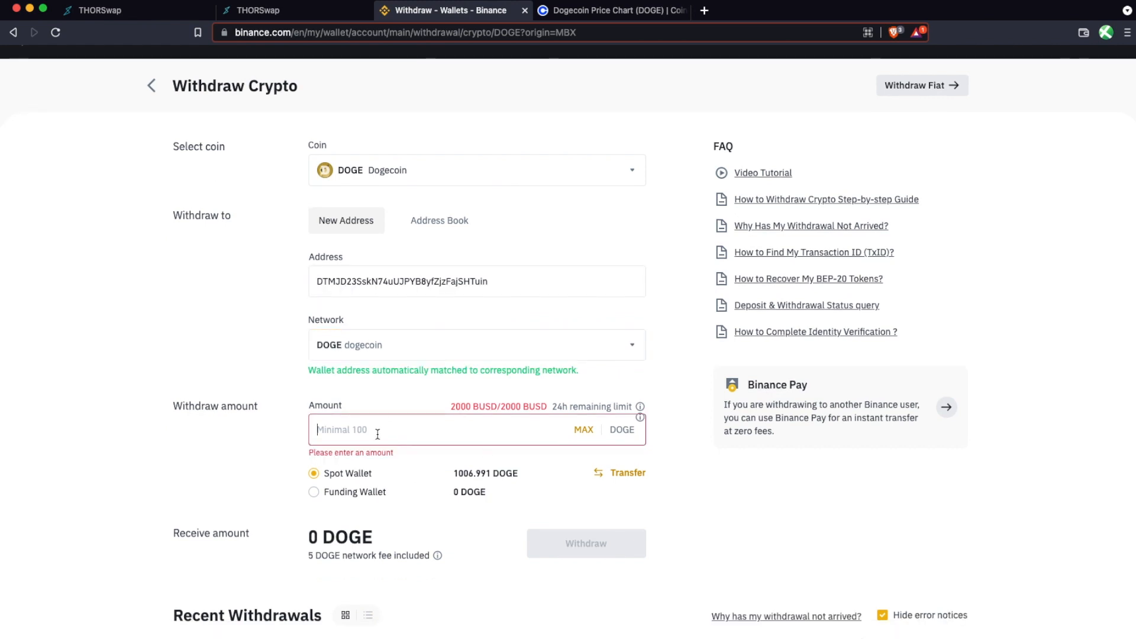
type("100")
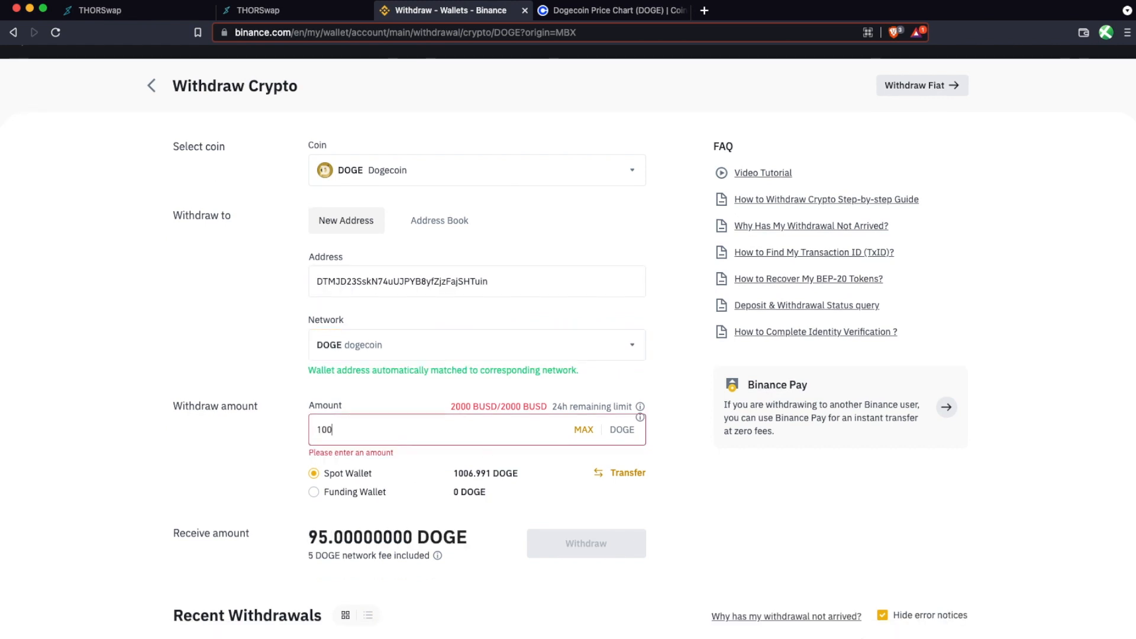
type("5")
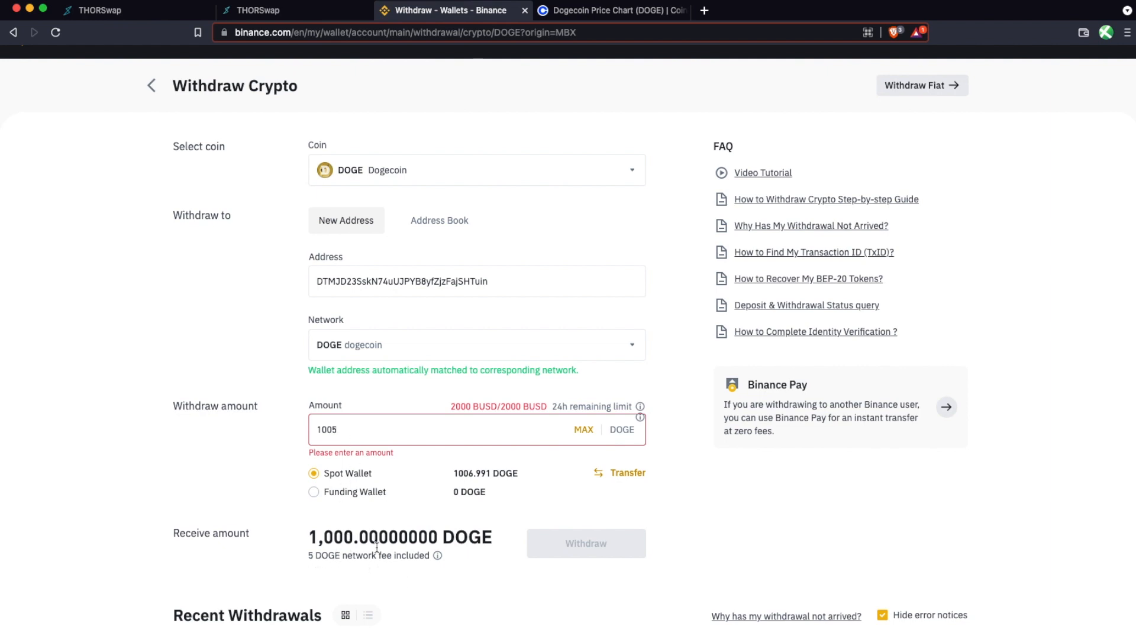
mouse_move(407, 519)
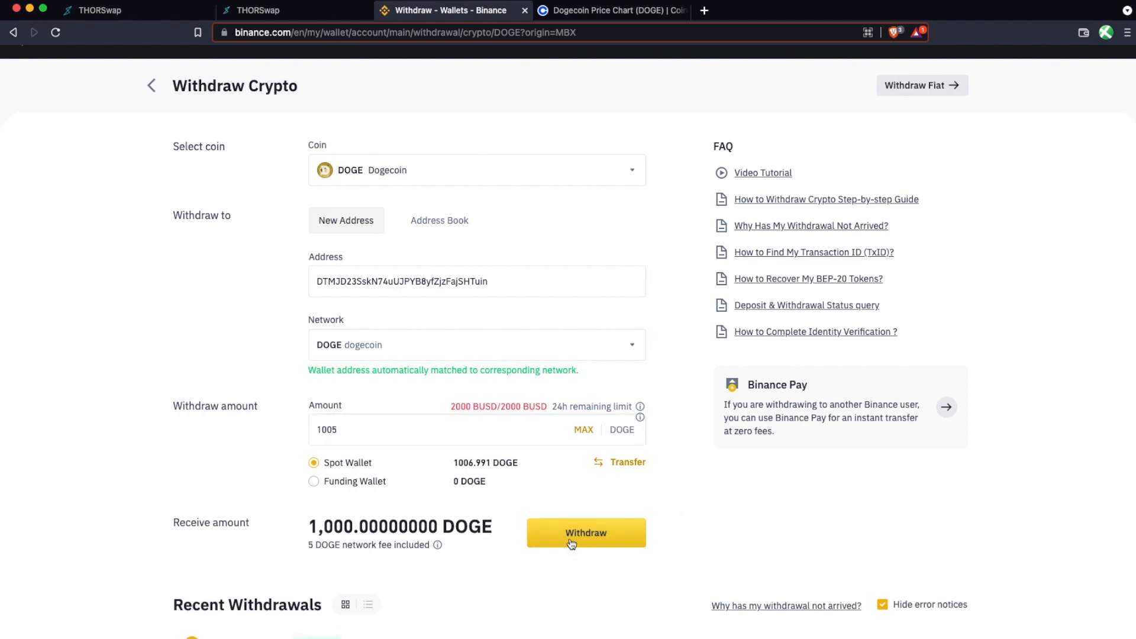
Submit the 1005 DOGE withdrawal through confirmation and security verification, acknowledging the success message
left_click(586, 532)
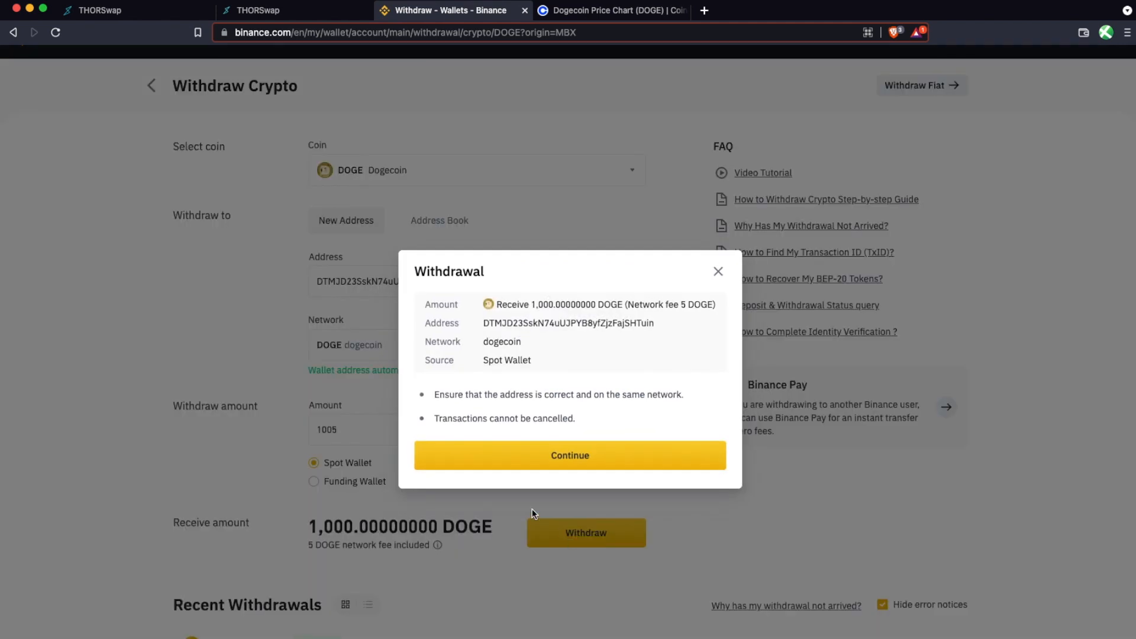
mouse_move(511, 301)
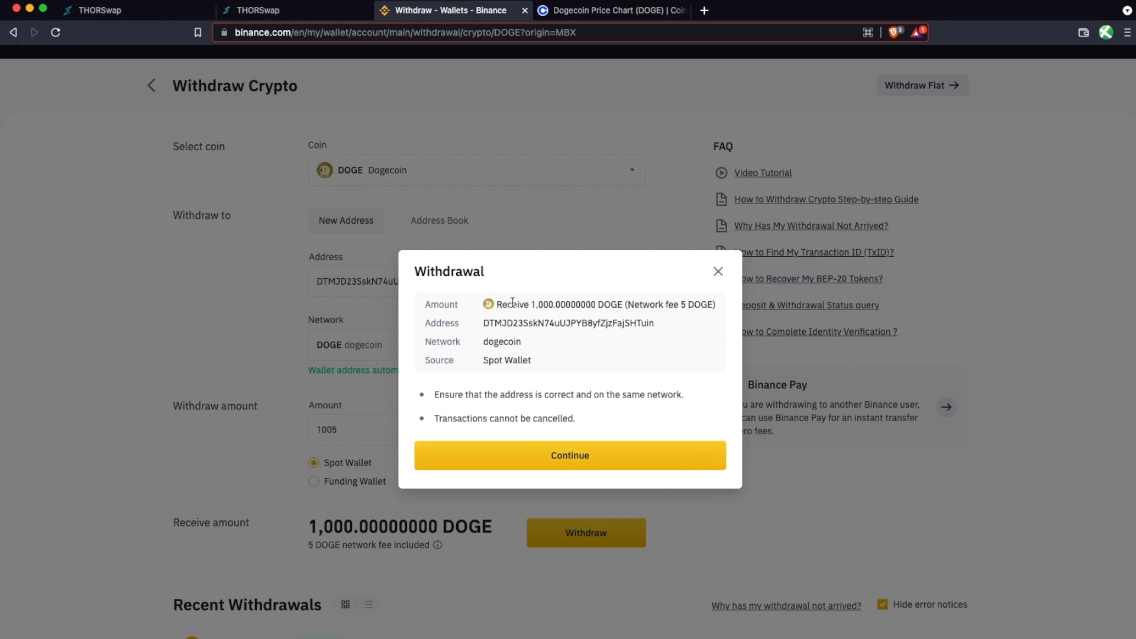
mouse_move(583, 370)
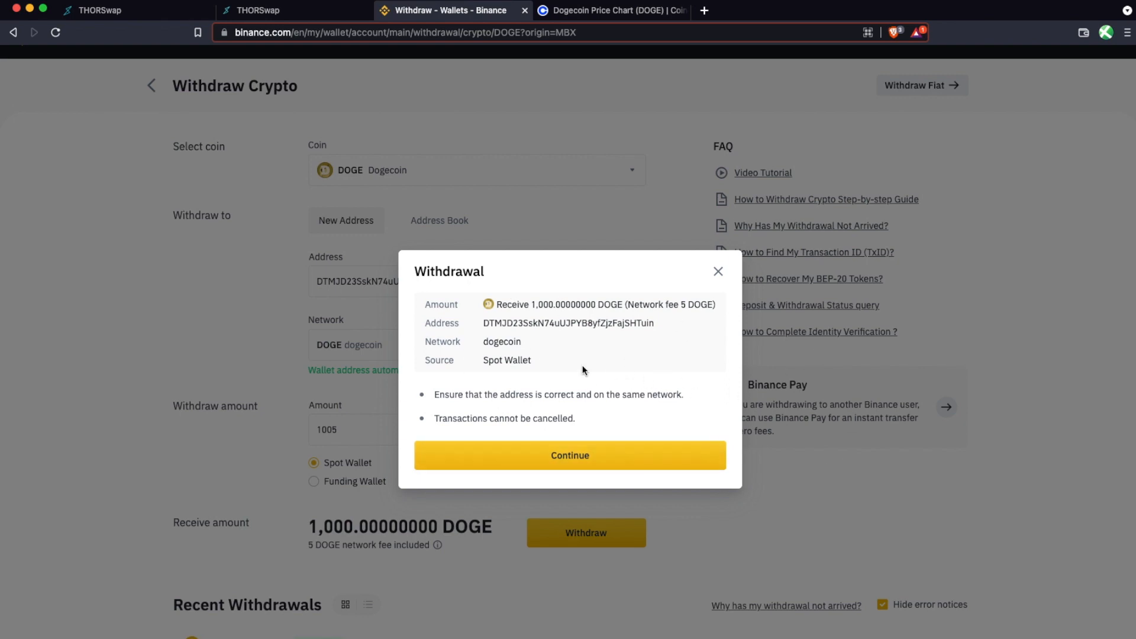
mouse_move(721, 448)
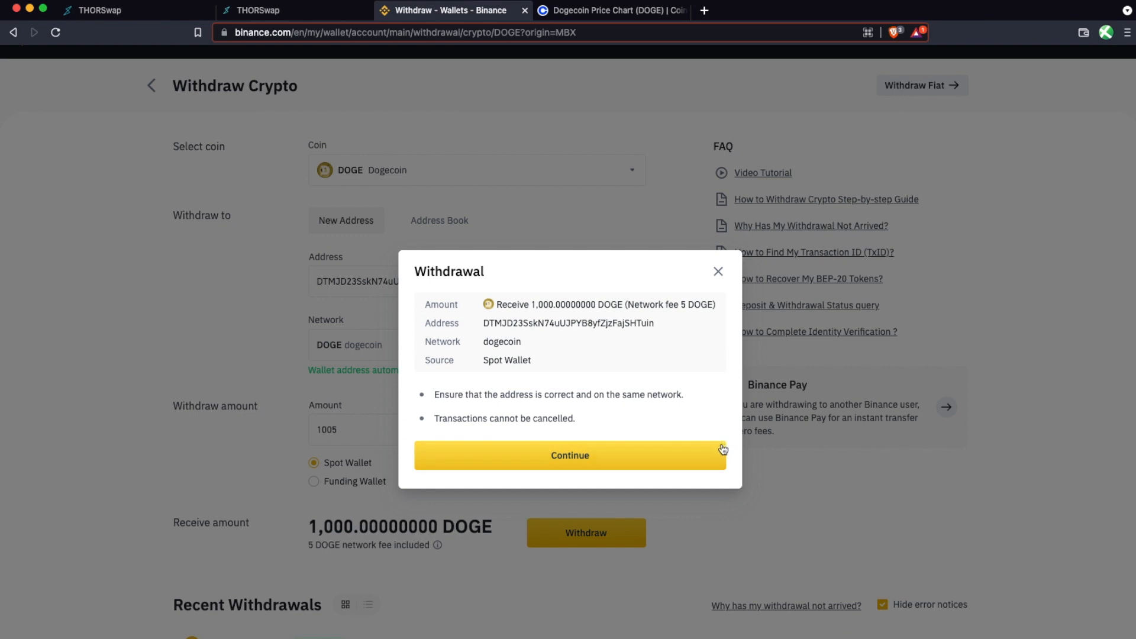
mouse_move(614, 405)
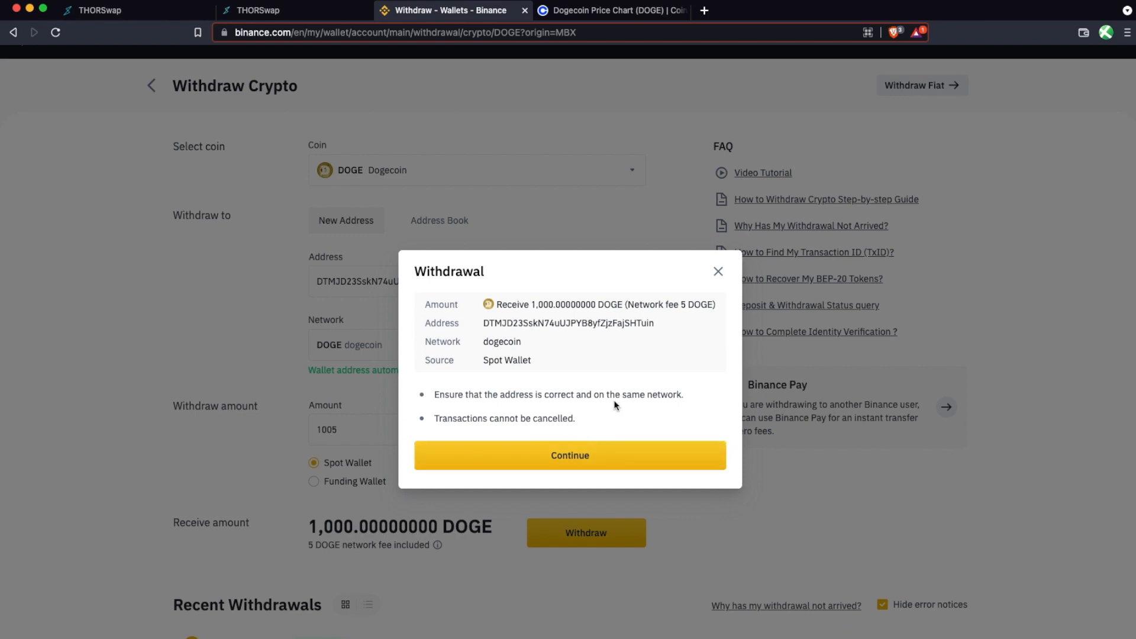
left_click(569, 454)
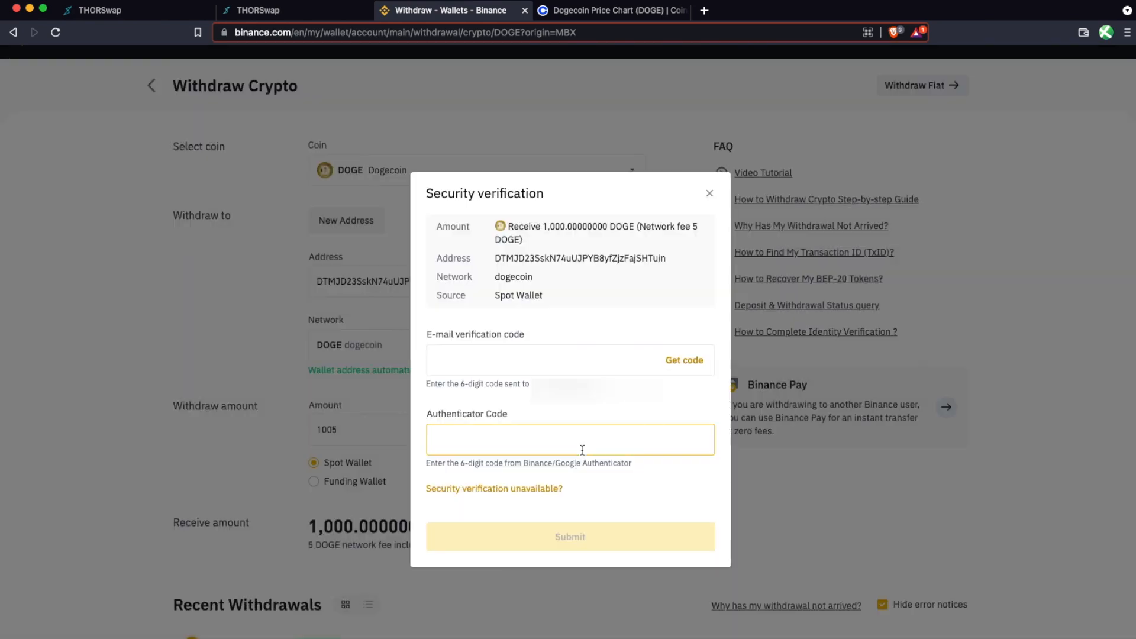
mouse_move(666, 406)
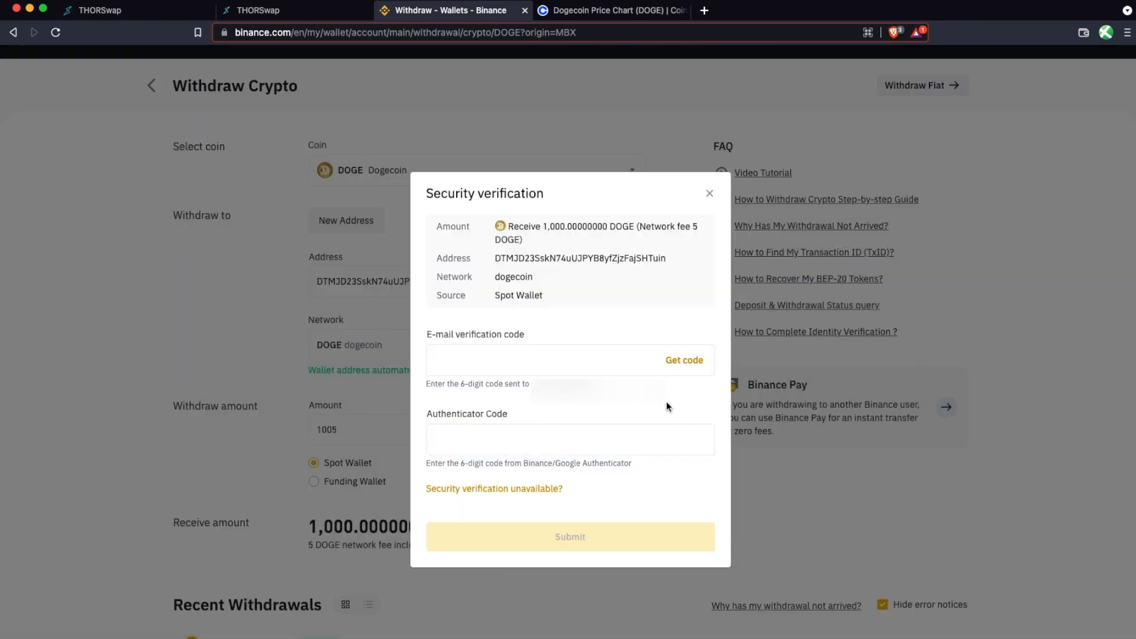
mouse_move(536, 422)
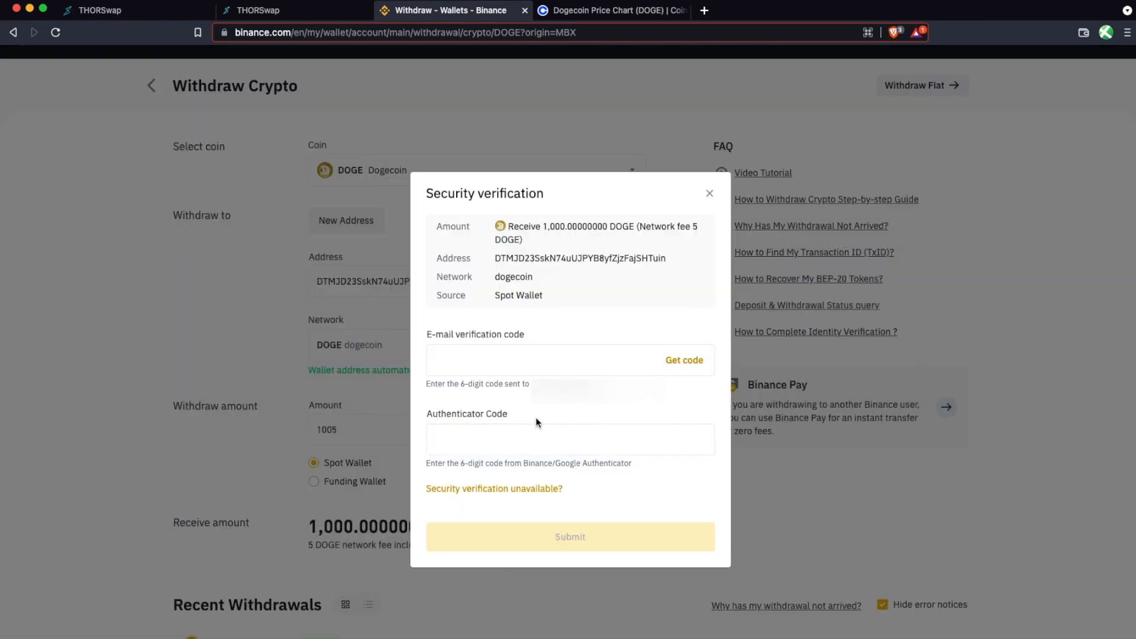
left_click(569, 536)
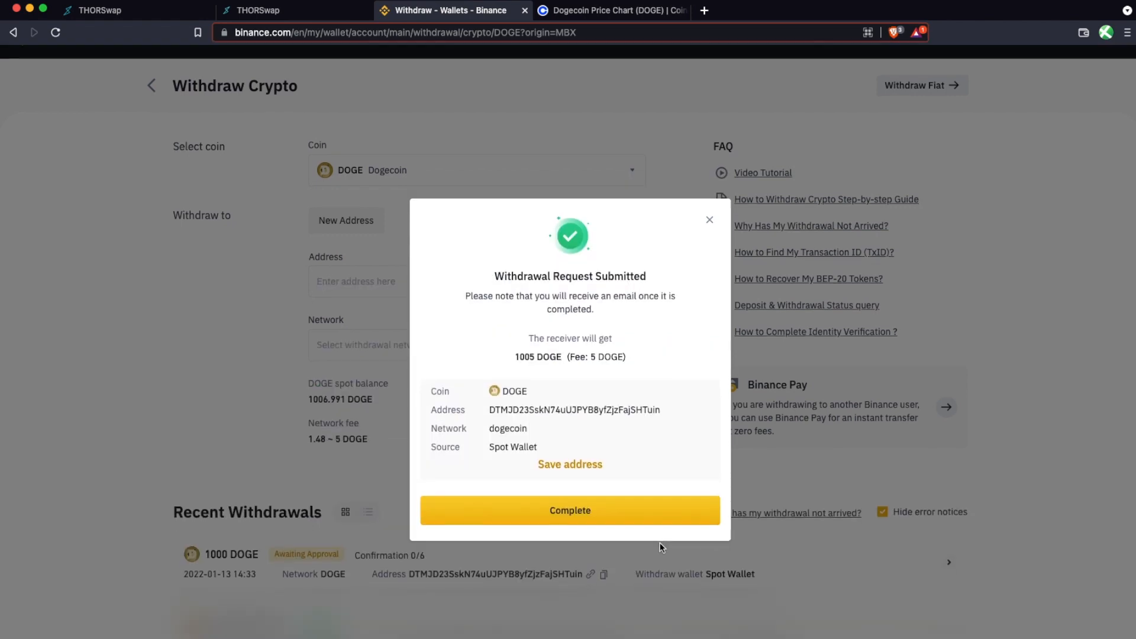
left_click(569, 510)
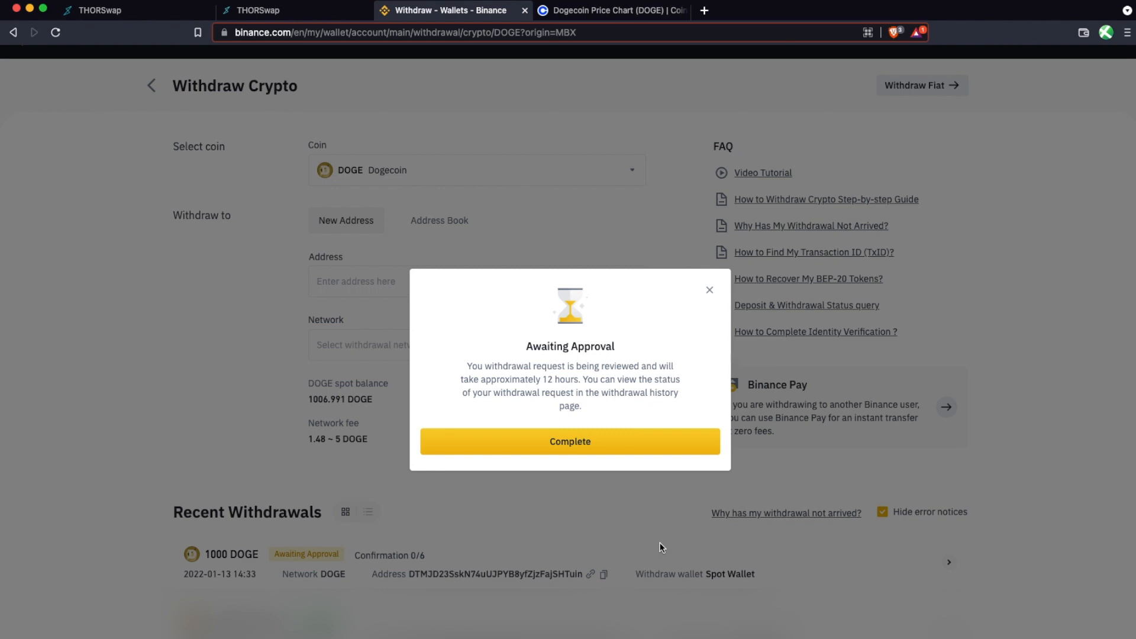
Return to the THORSwap wallet panel to check the Dogecoin balance
left_click(294, 11)
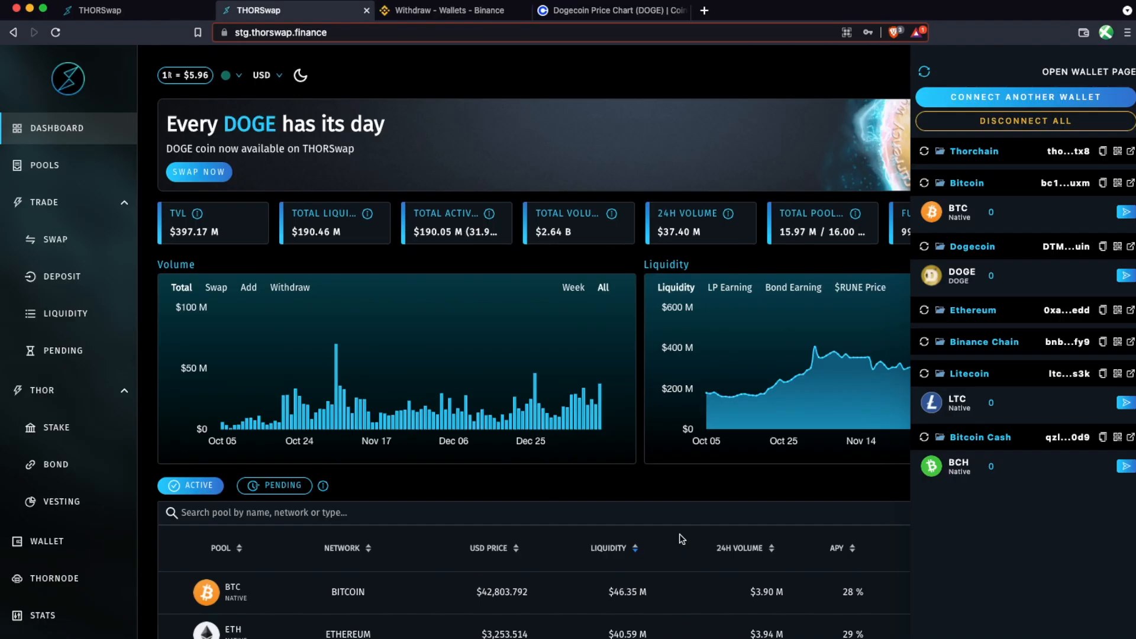
mouse_move(791, 480)
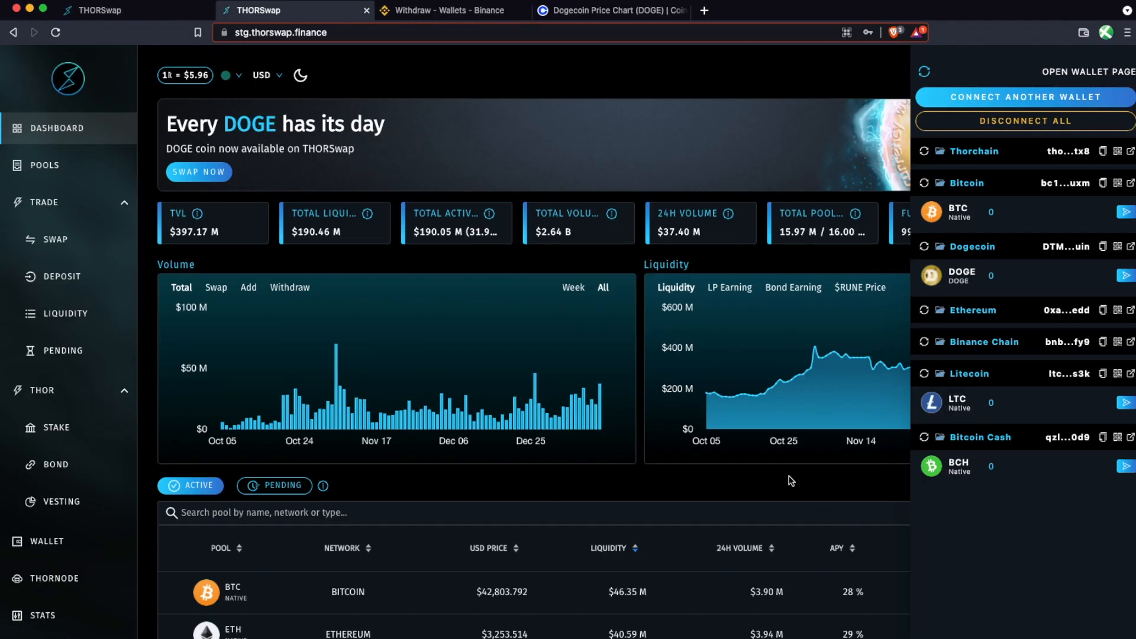
mouse_move(843, 326)
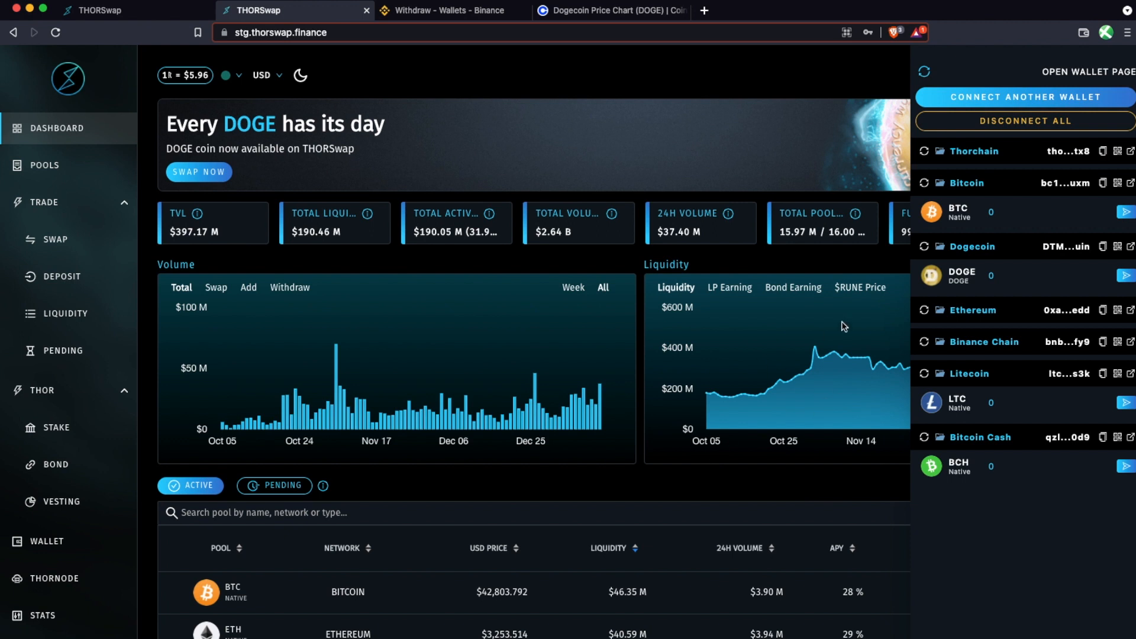
mouse_move(993, 282)
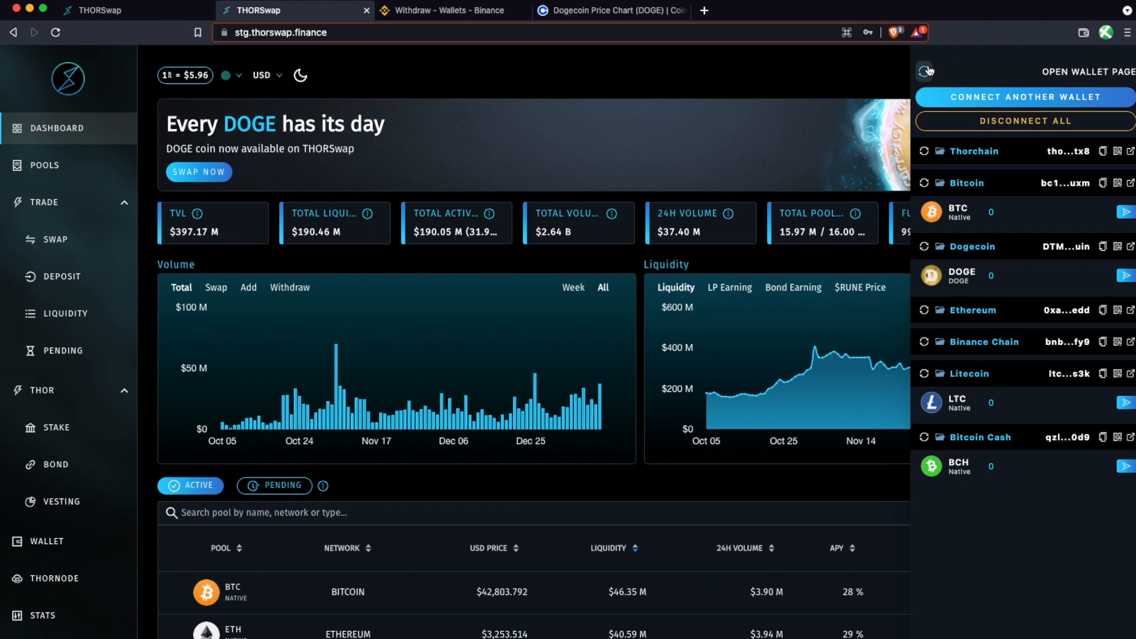
mouse_move(769, 527)
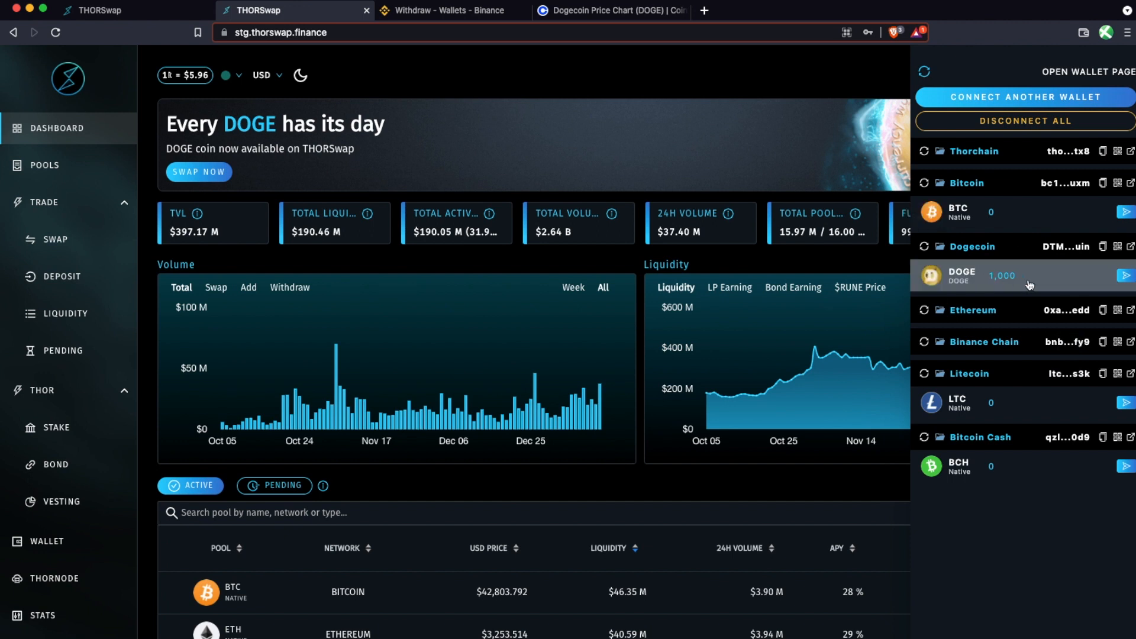
mouse_move(965, 285)
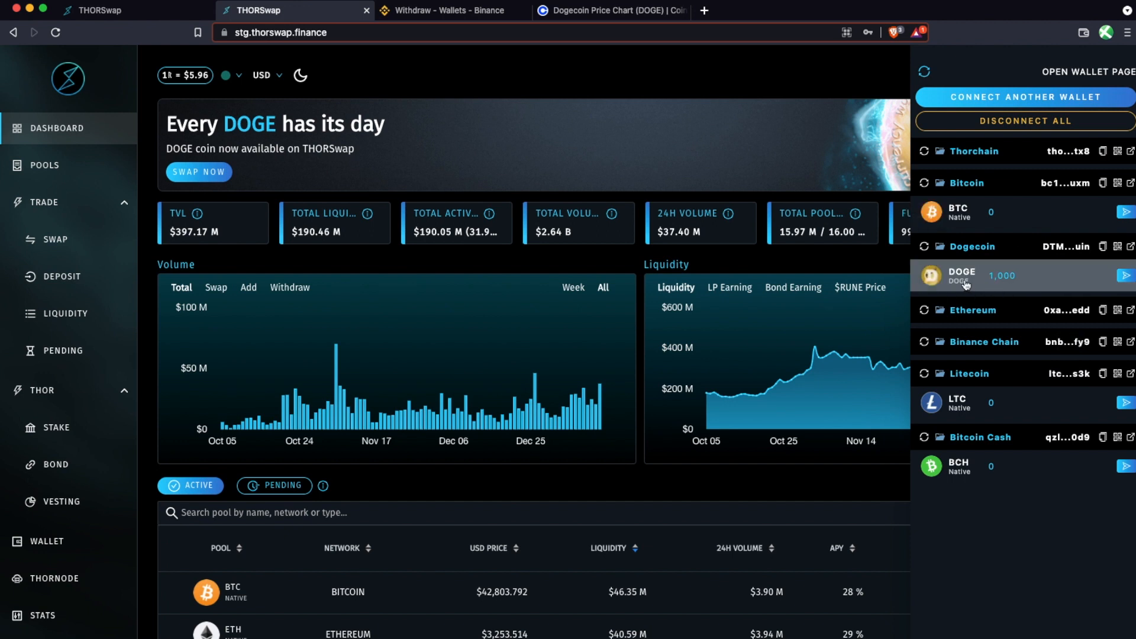
mouse_move(981, 307)
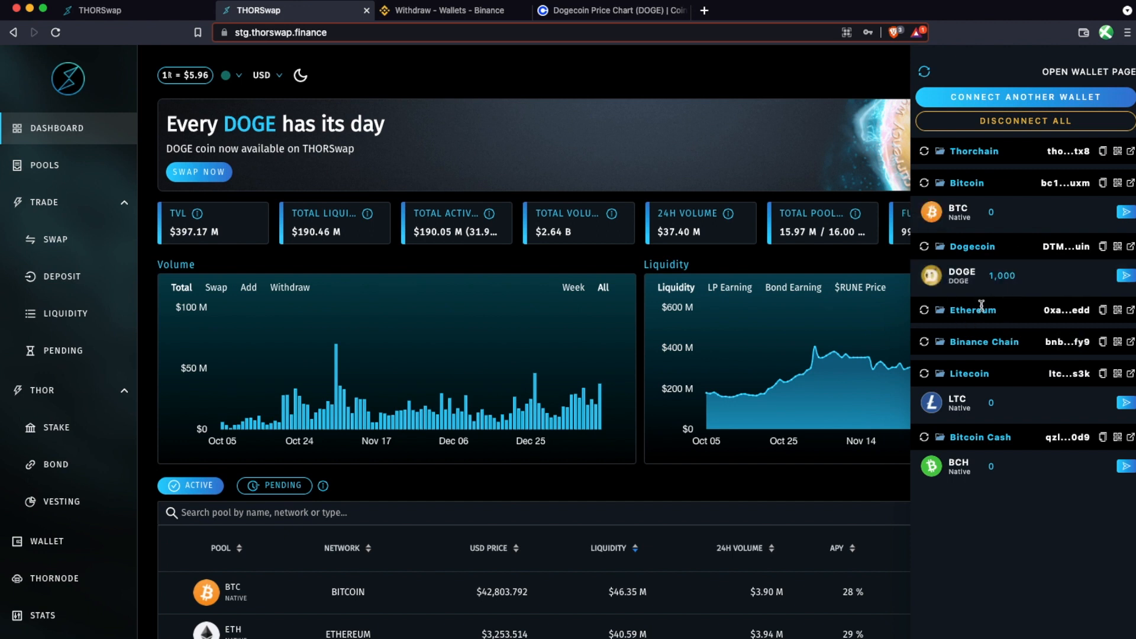
mouse_move(951, 282)
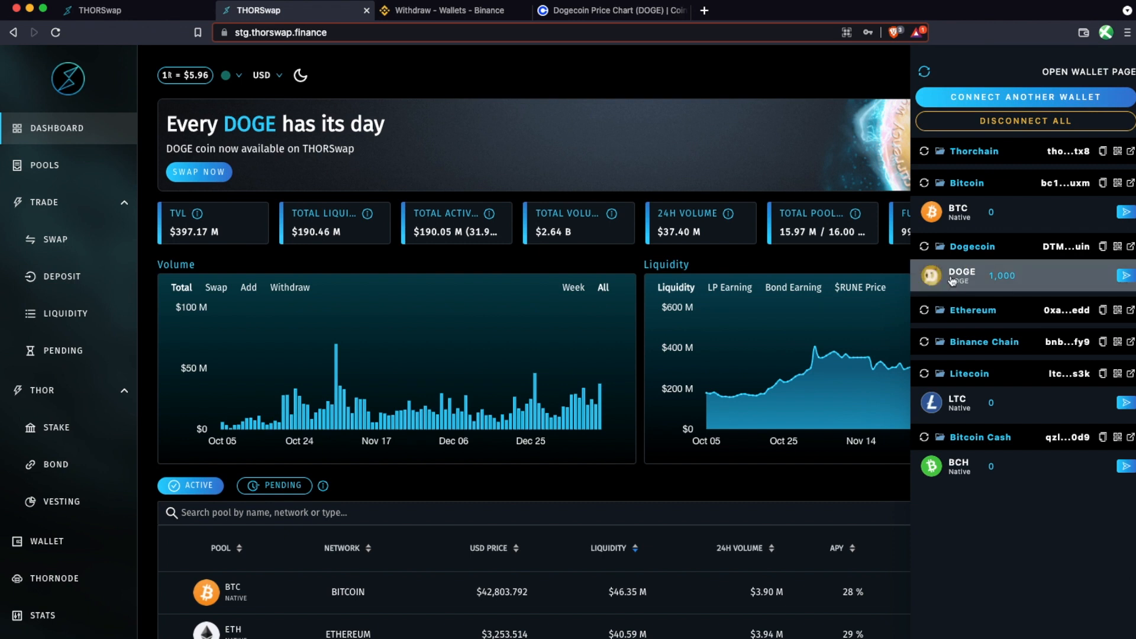
mouse_move(895, 266)
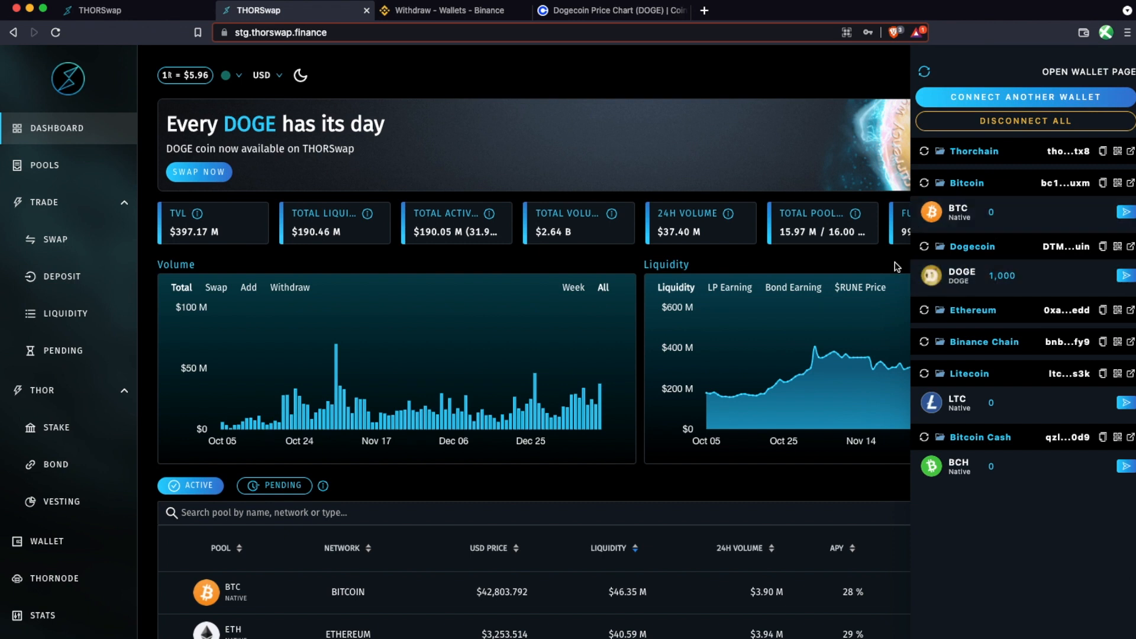
mouse_move(1017, 282)
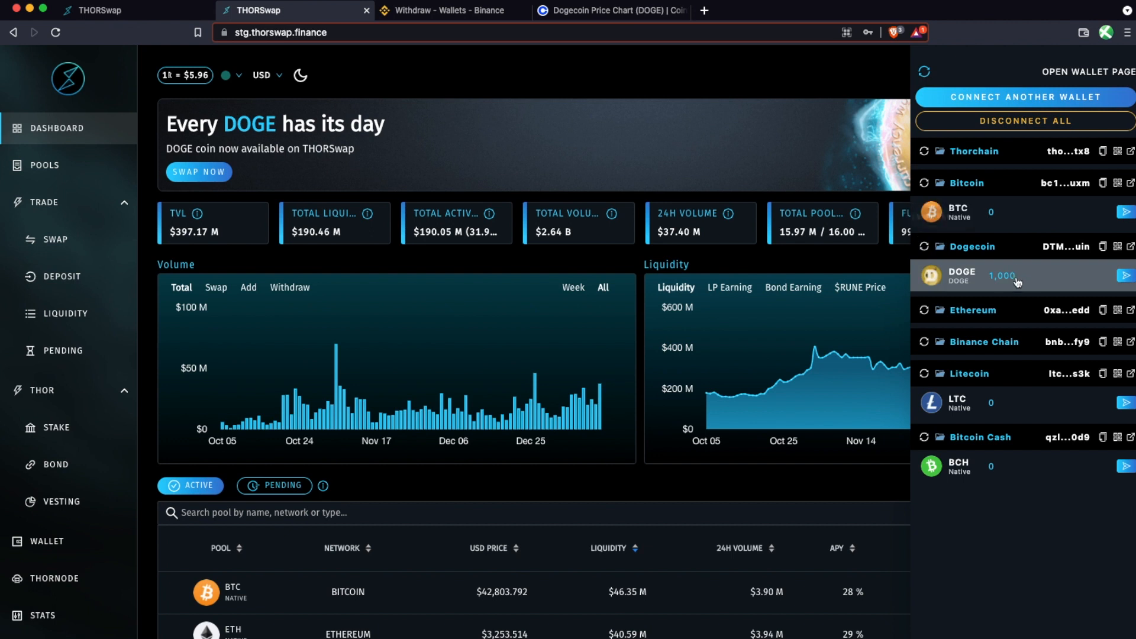
mouse_move(927, 94)
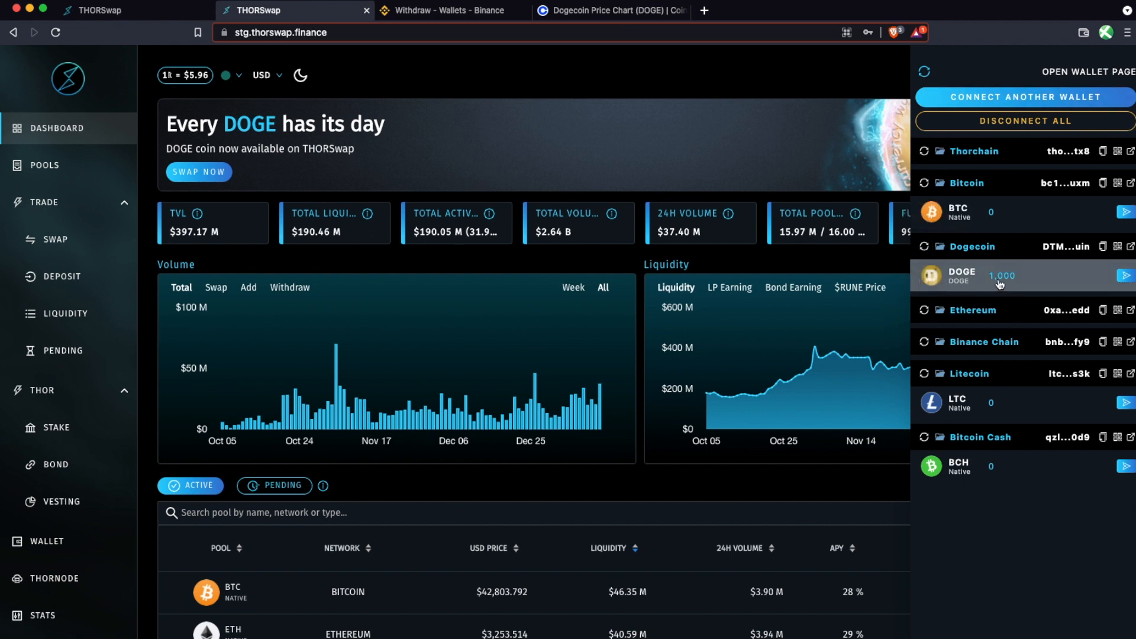
mouse_move(1074, 215)
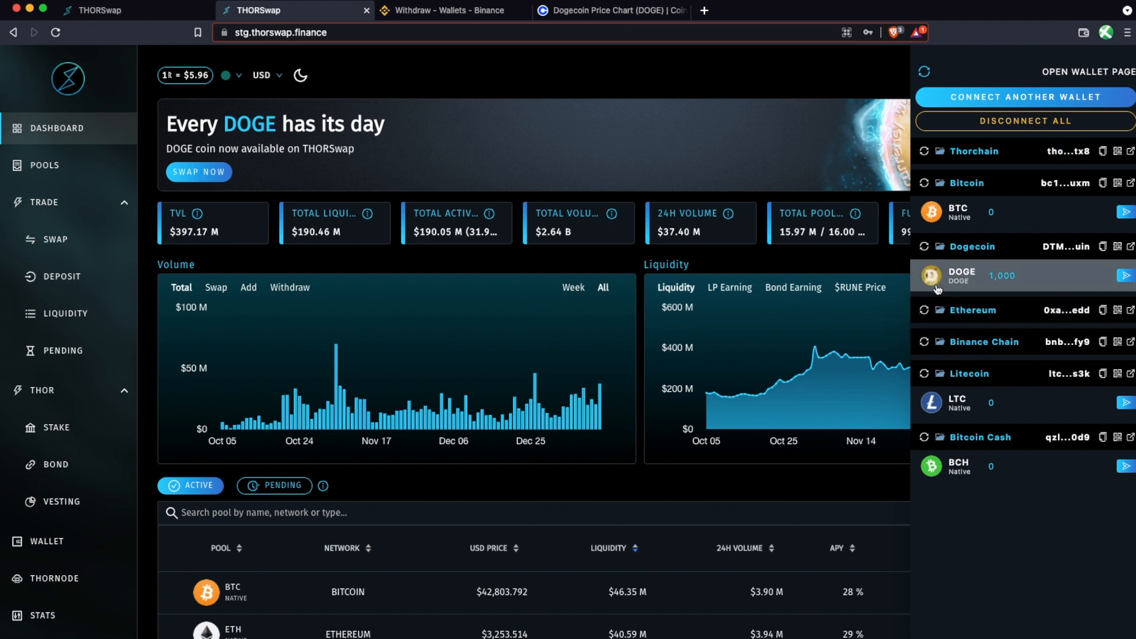
mouse_move(1006, 286)
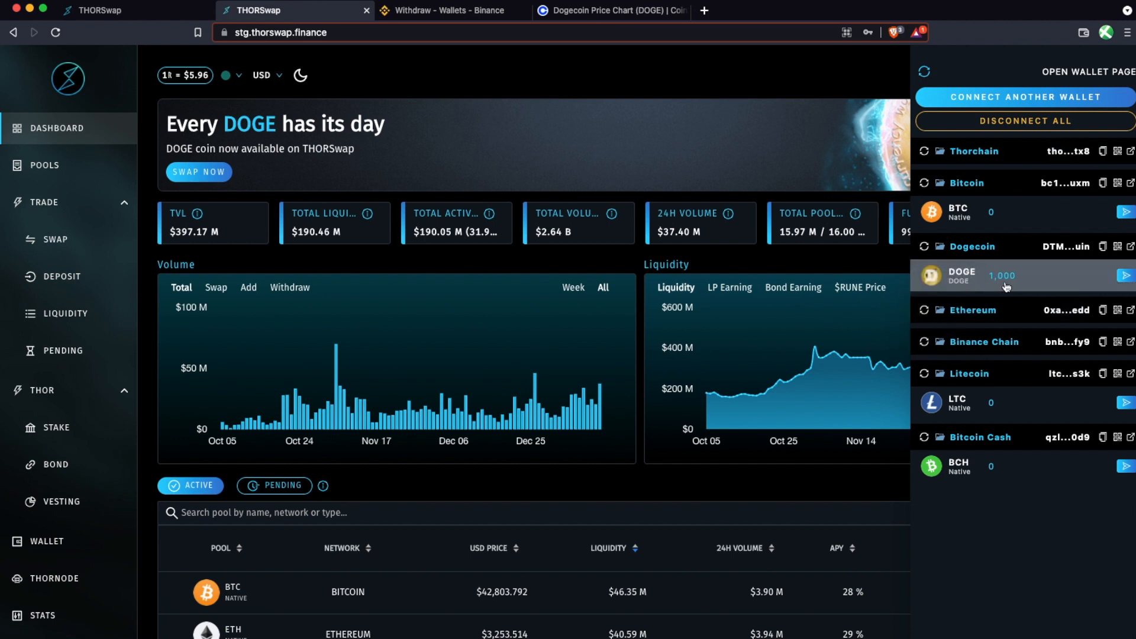
mouse_move(860, 290)
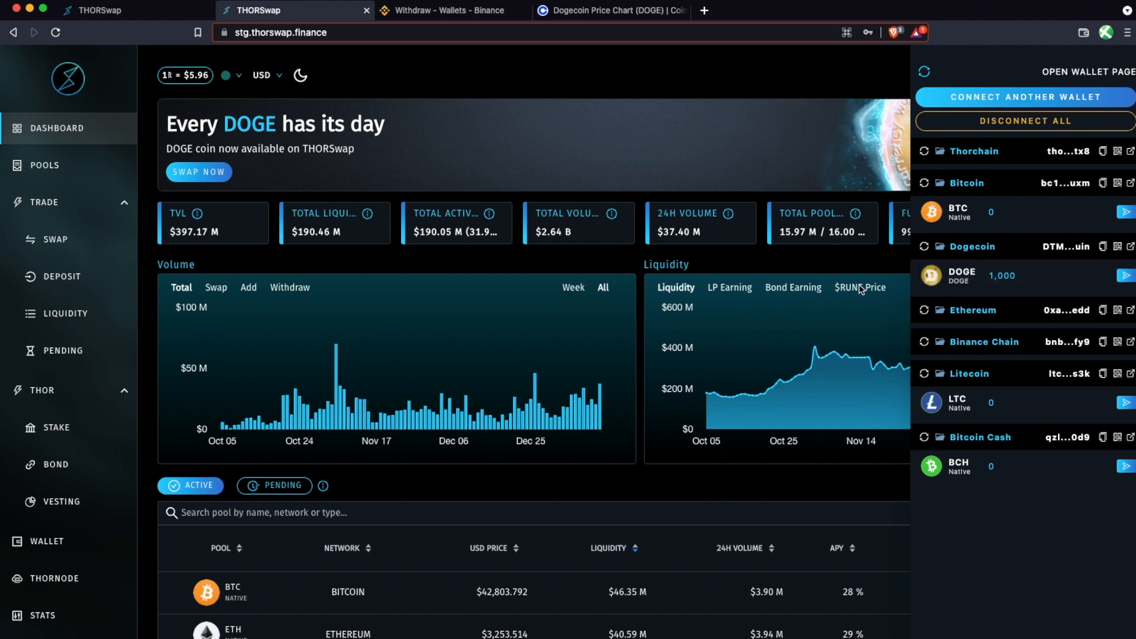